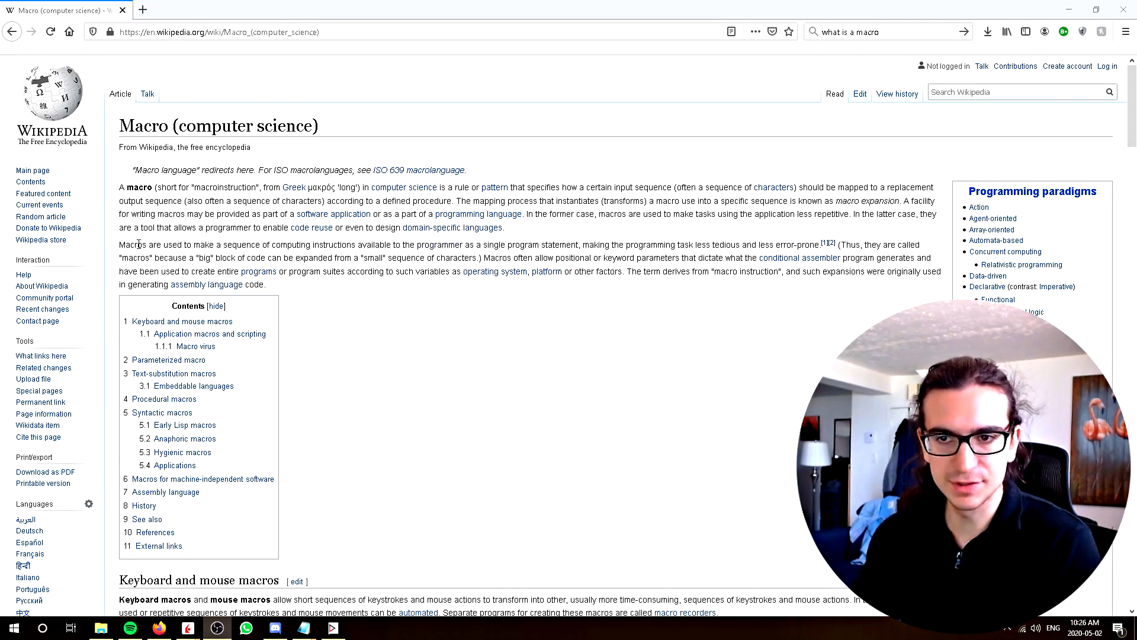
- Toggle the charts' extended-hours 'ext' button on and off, then bring the macro editor to the front
left_click_drag(135, 244, 276, 244)
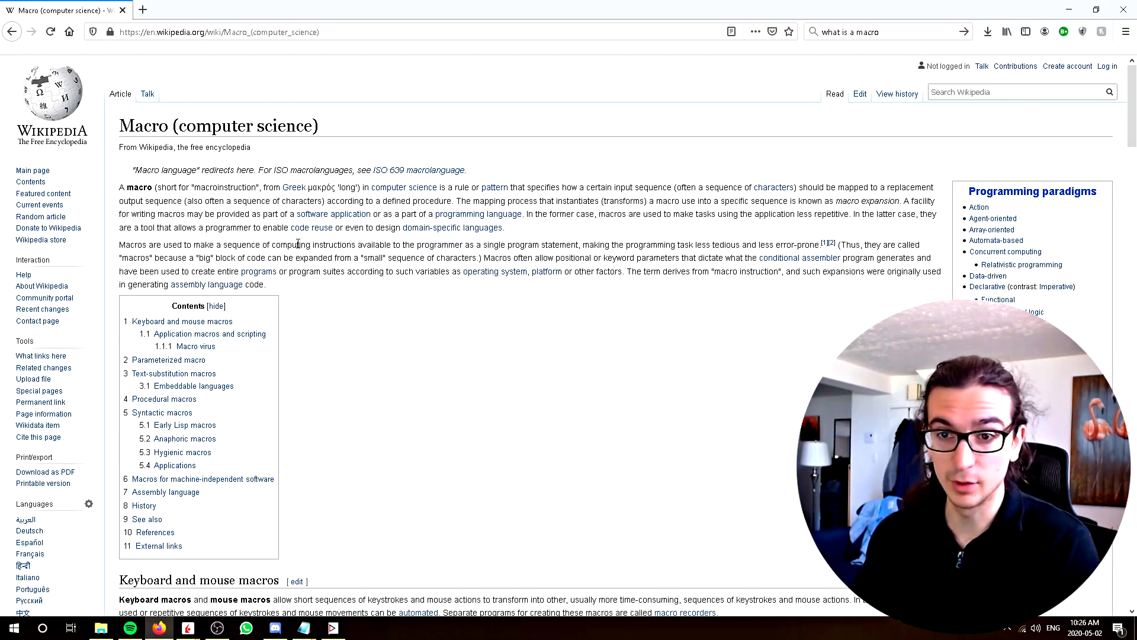
mouse_move(722, 72)
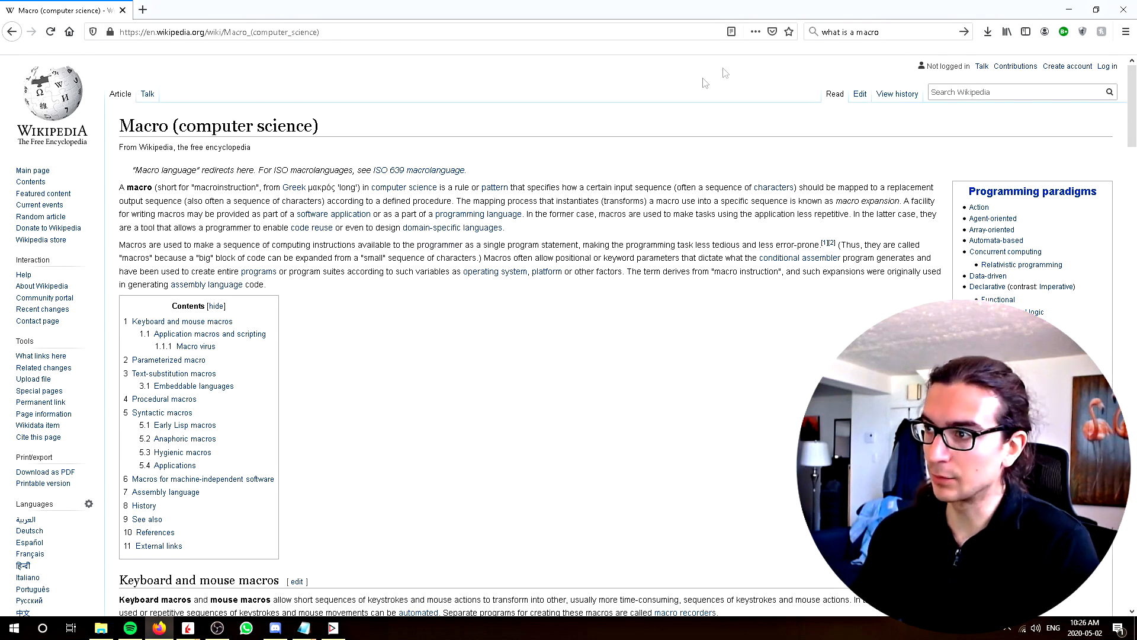
mouse_move(723, 72)
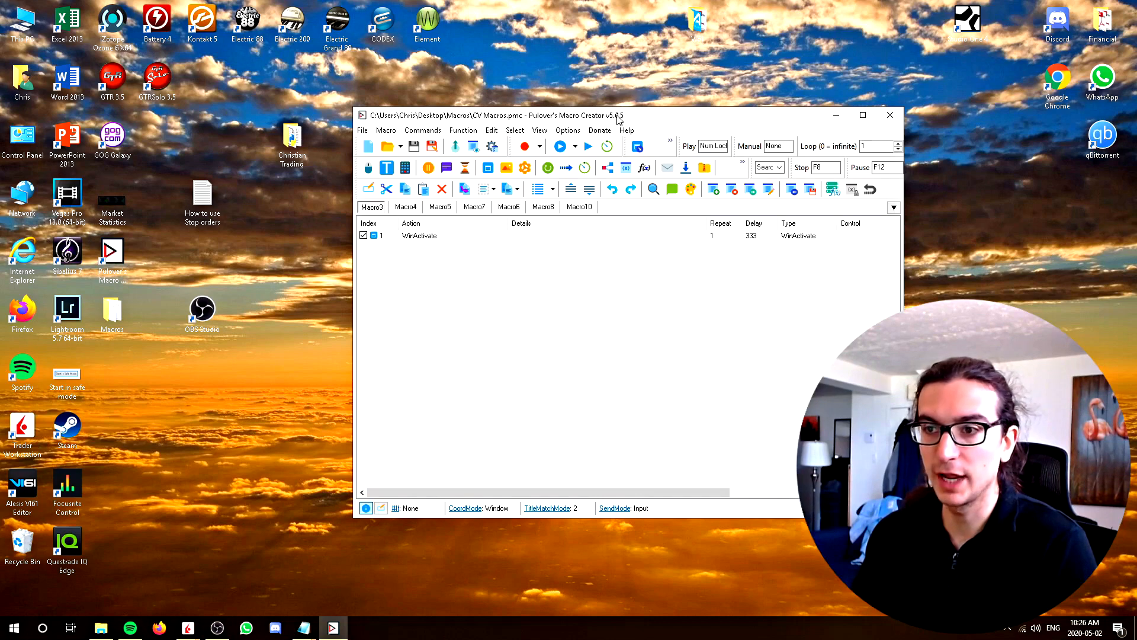
mouse_move(274, 226)
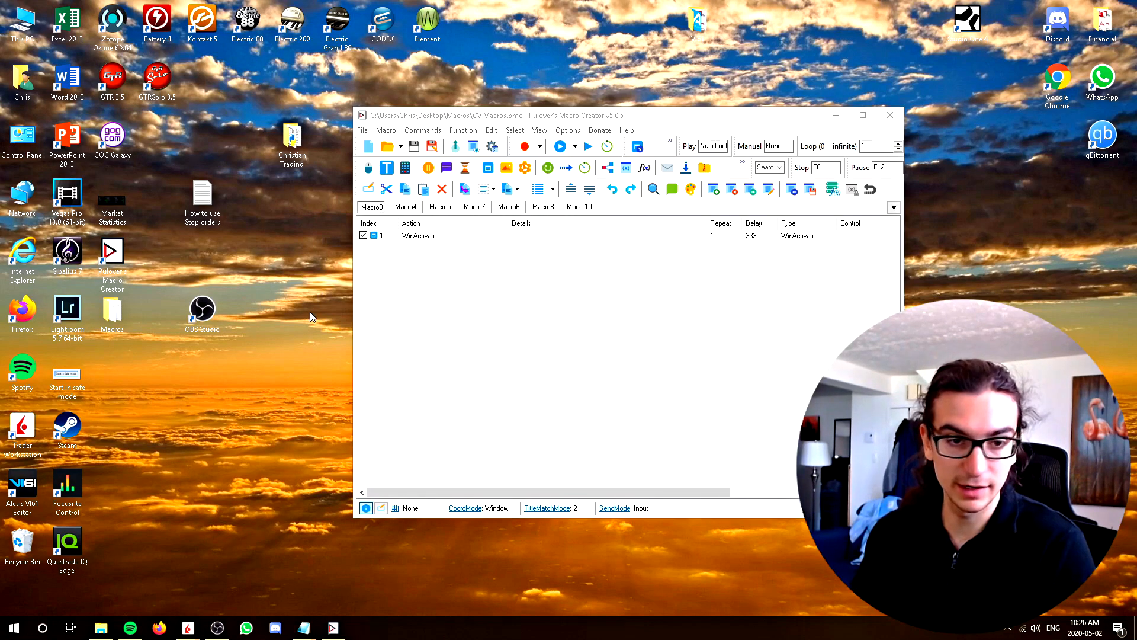
left_click(159, 627)
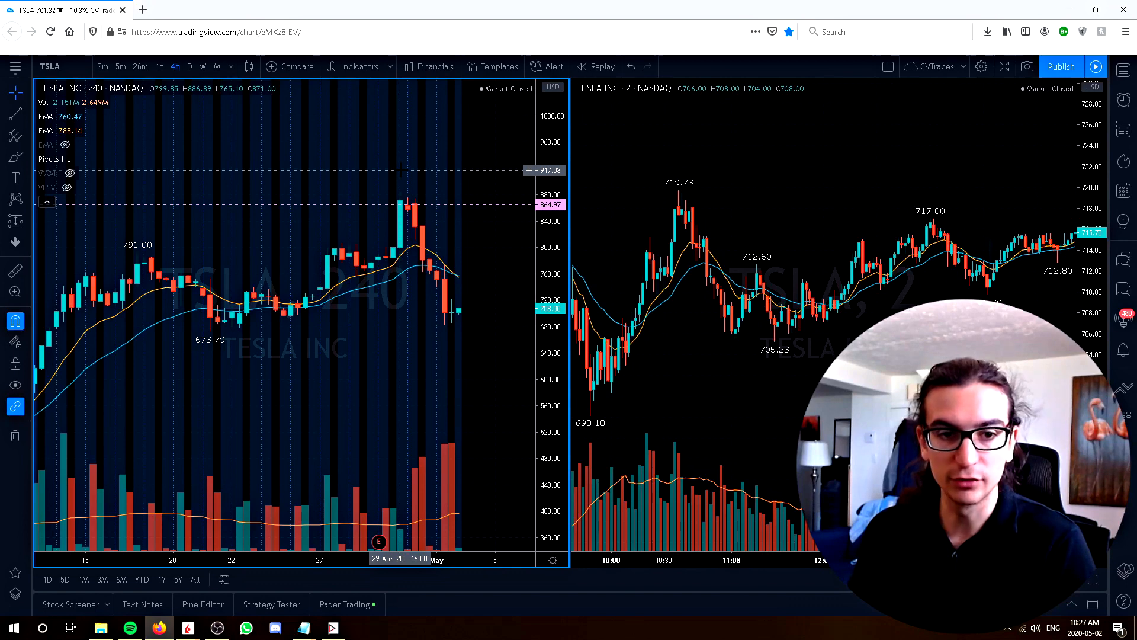
mouse_move(370, 287)
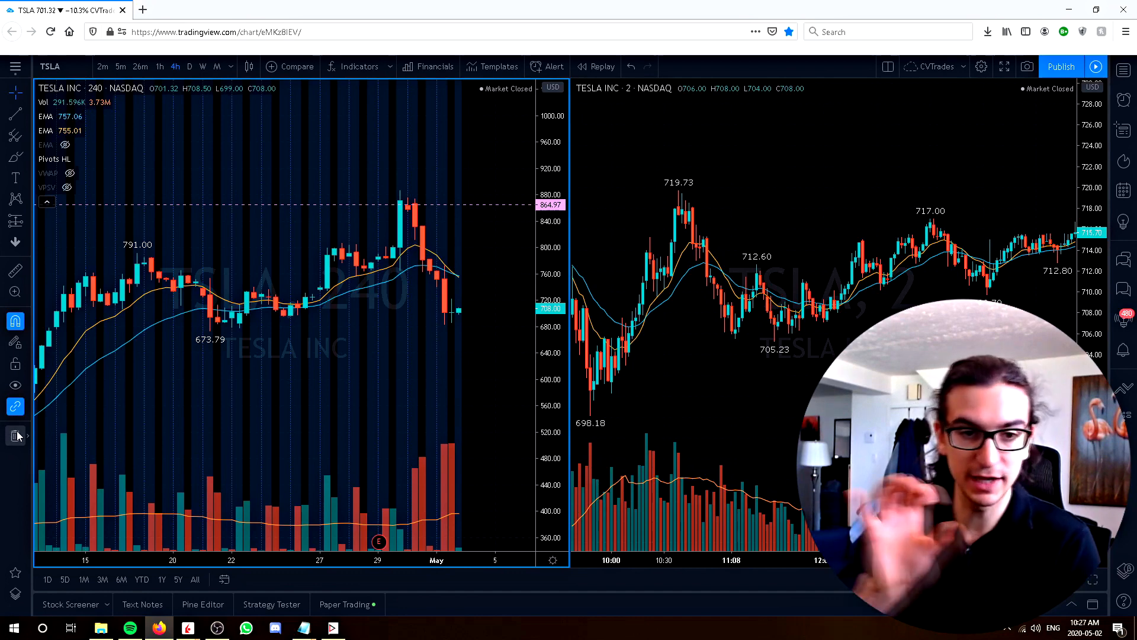
mouse_move(383, 366)
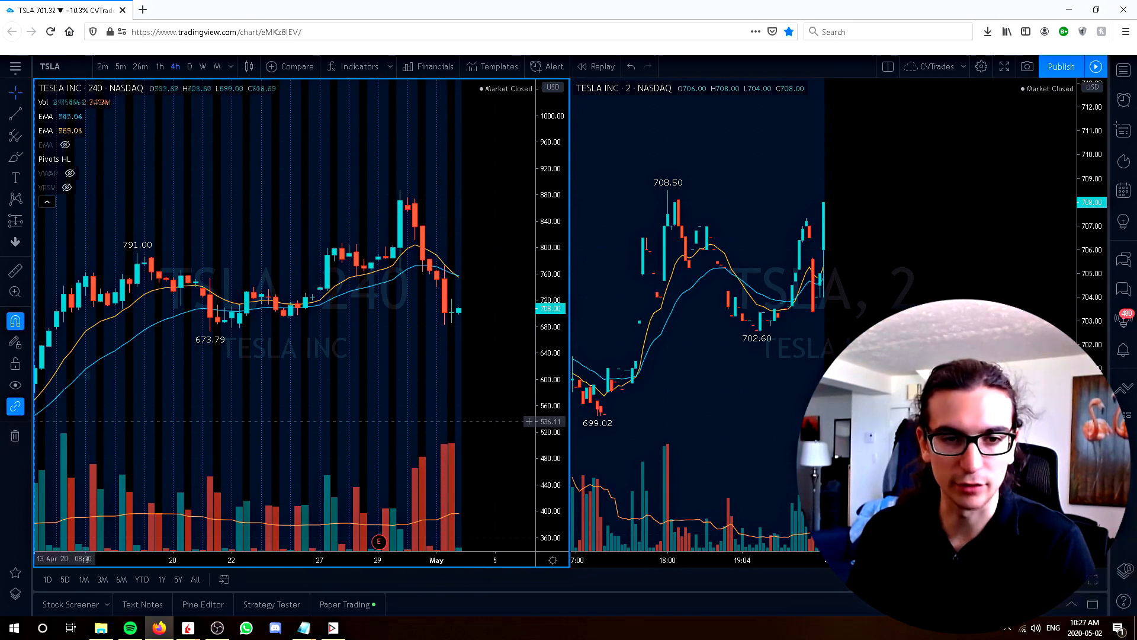
mouse_move(398, 161)
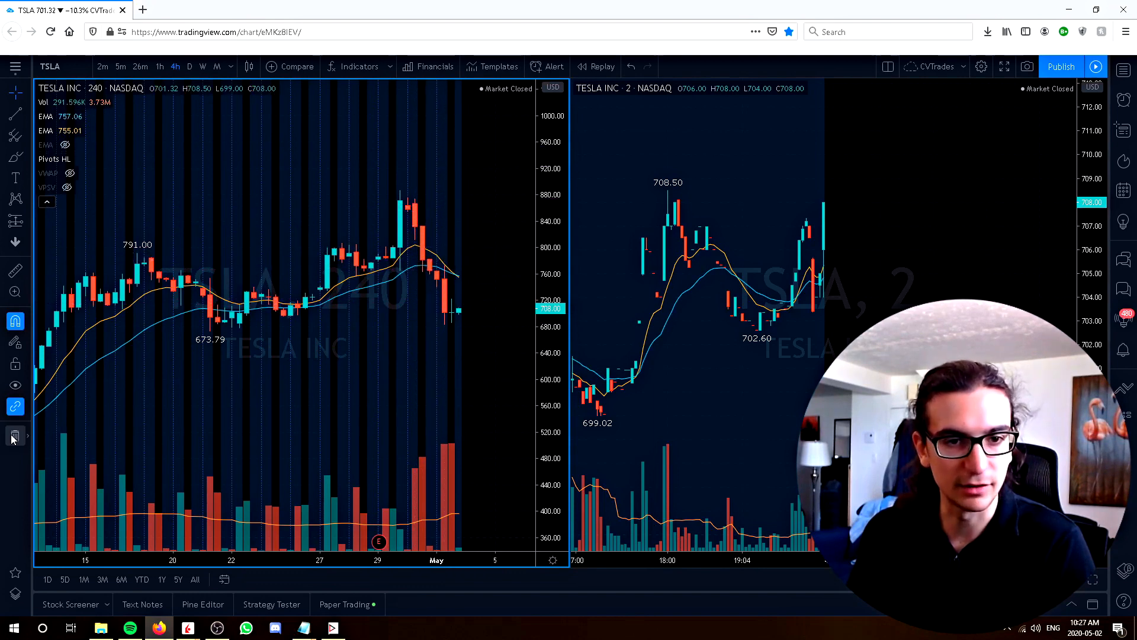
mouse_move(319, 206)
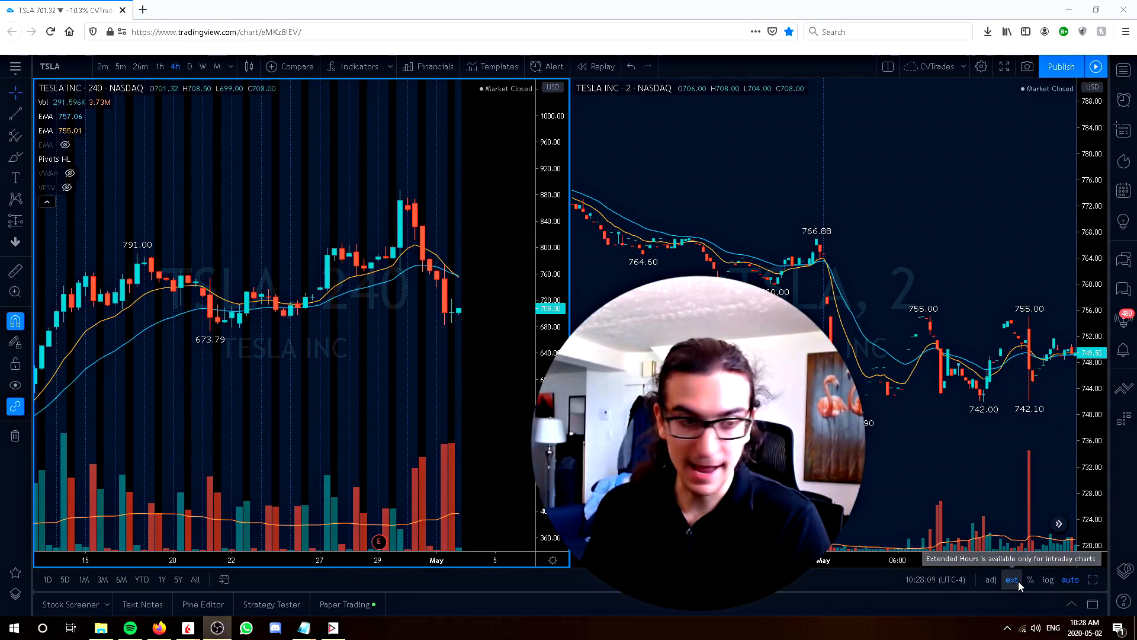
left_click(1011, 579)
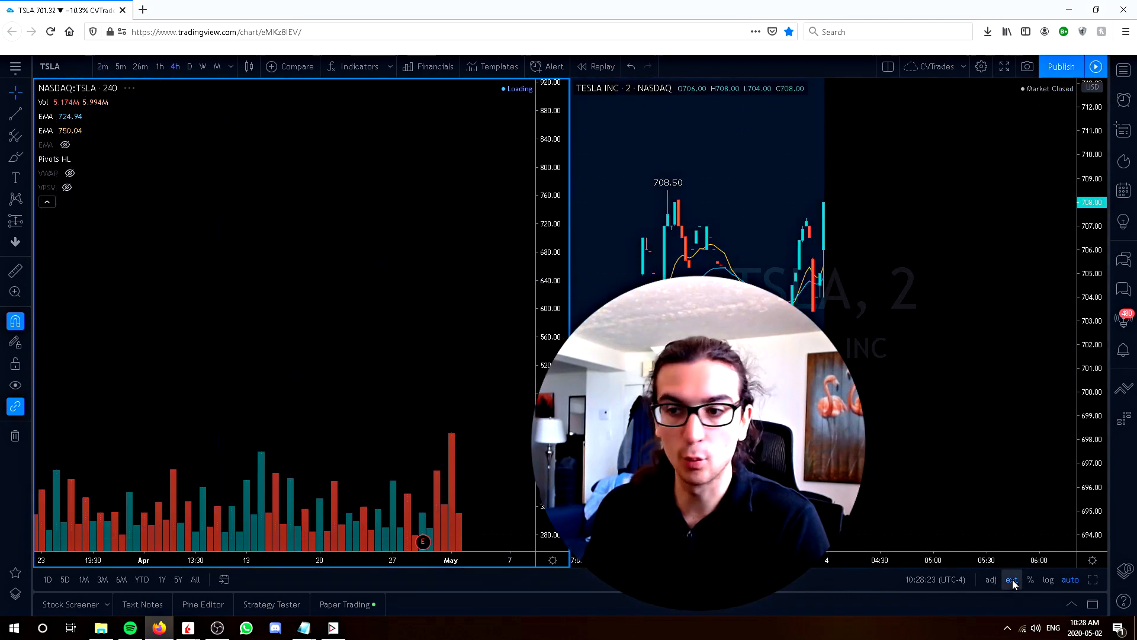
left_click(1010, 579)
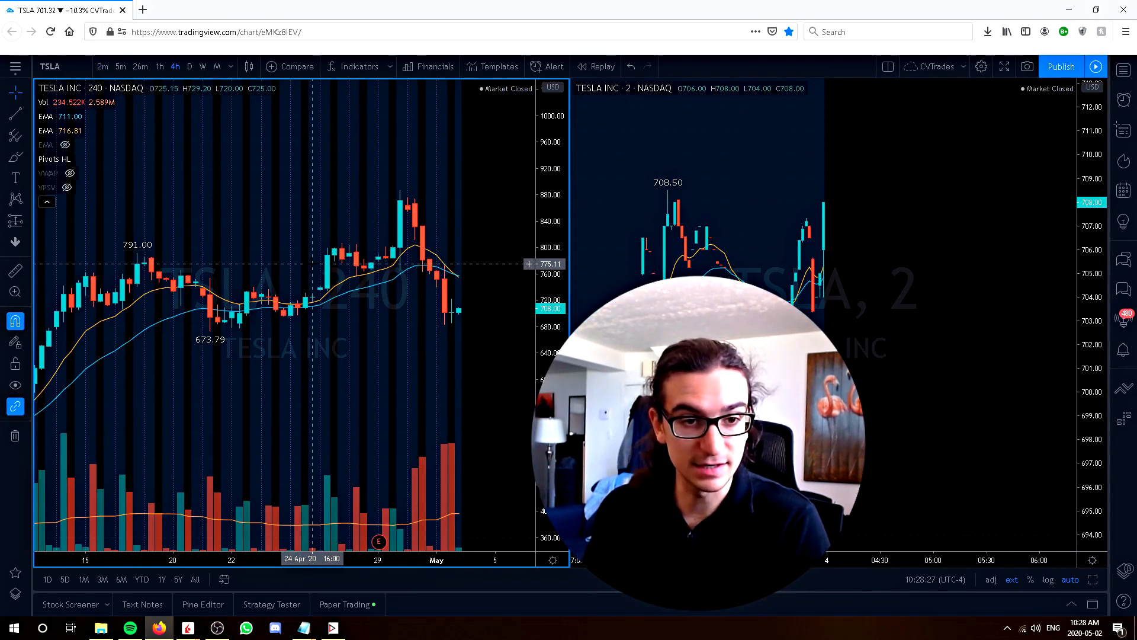
mouse_move(721, 273)
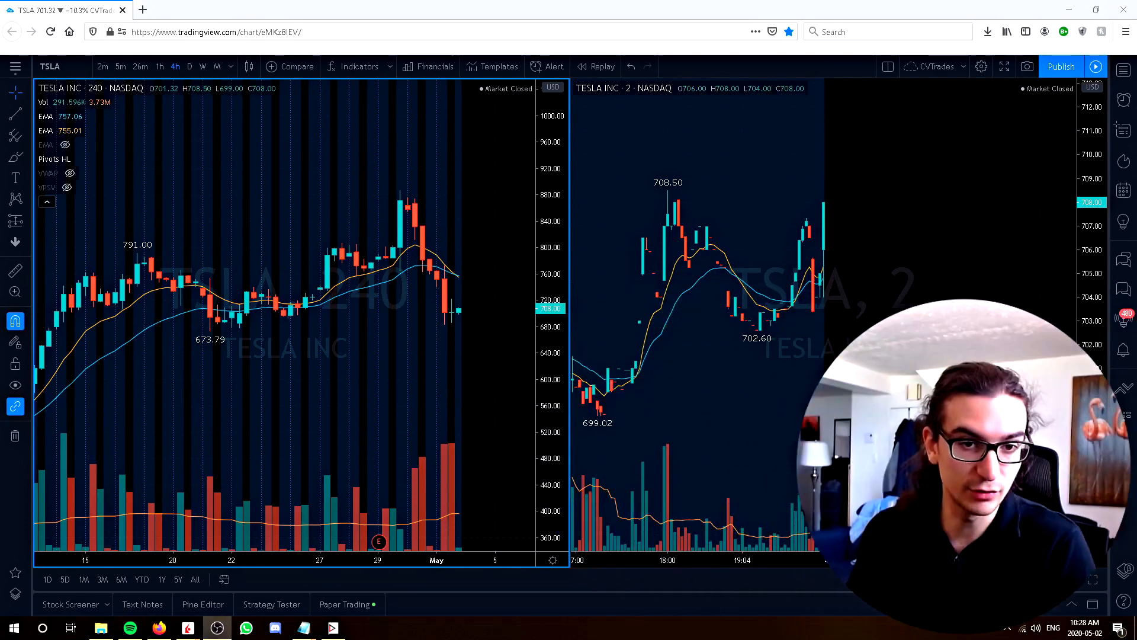
mouse_move(327, 204)
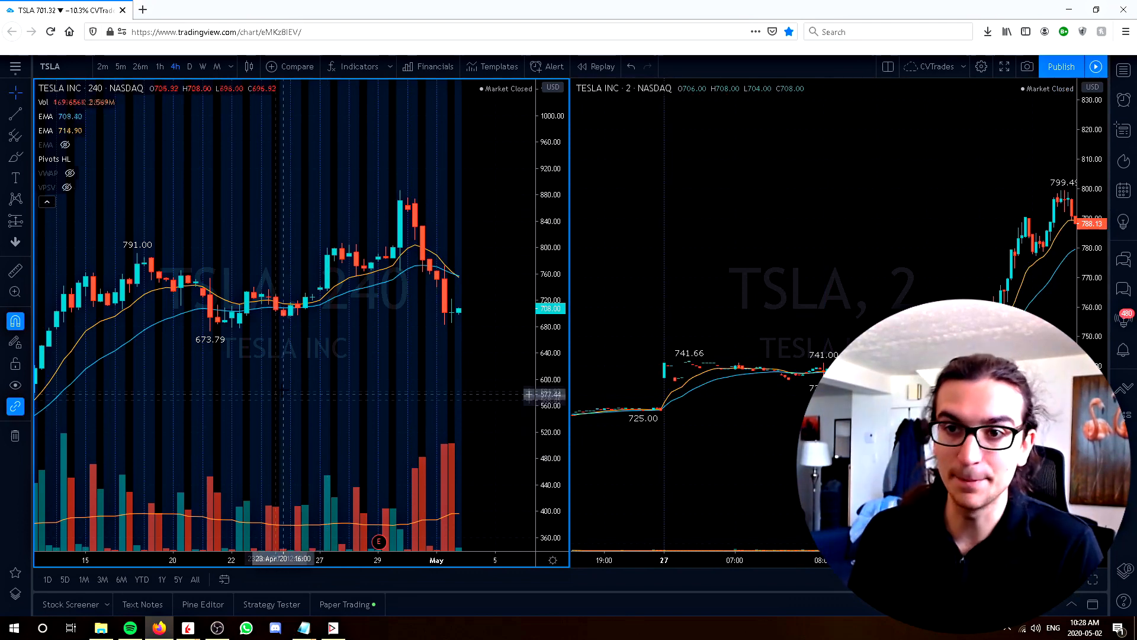
mouse_move(345, 262)
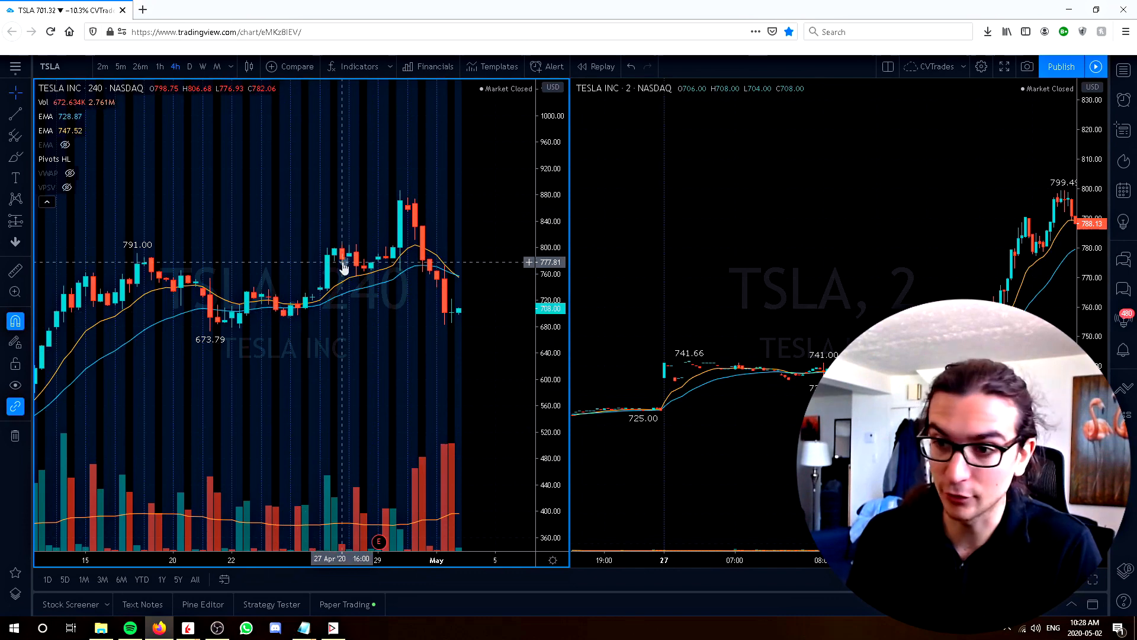
mouse_move(261, 334)
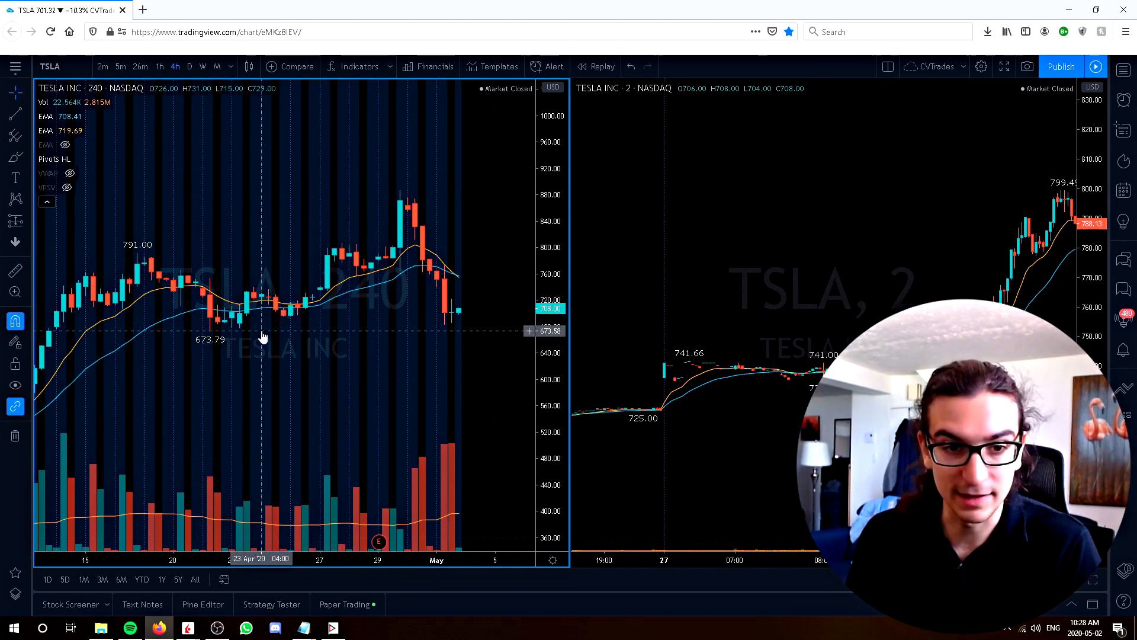
mouse_move(283, 317)
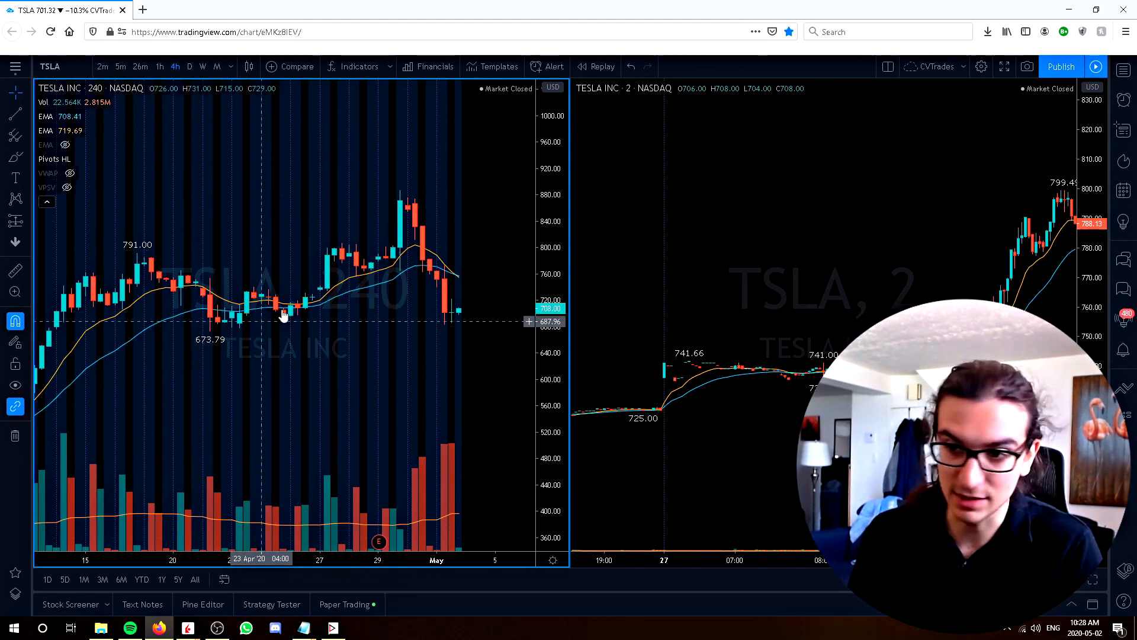
left_click(332, 627)
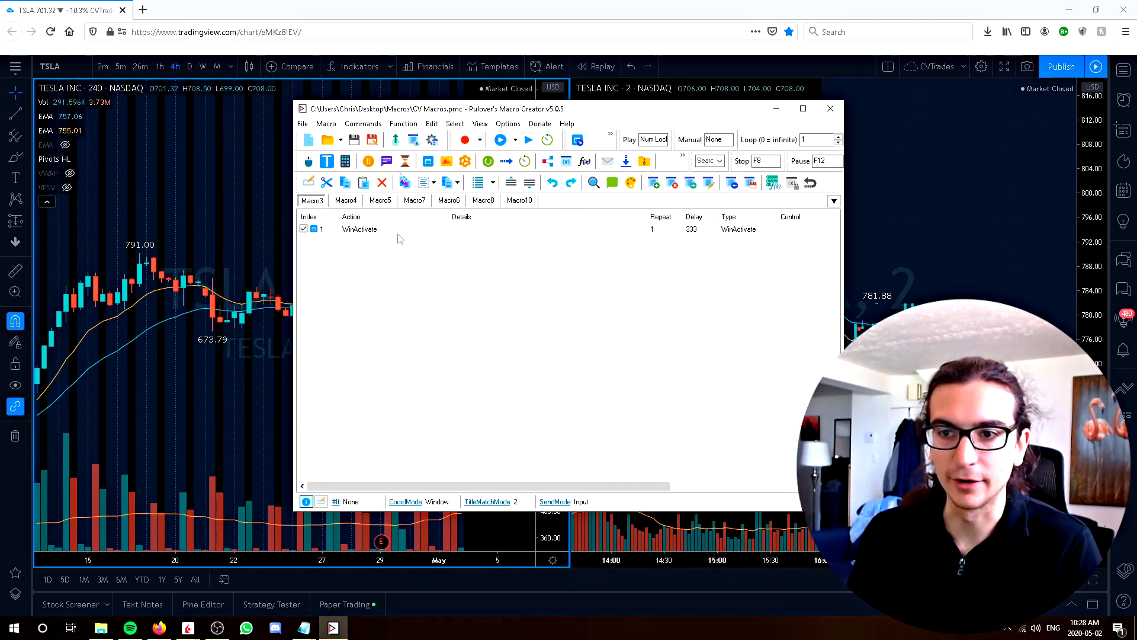
- Review Macro4's Run step that opens the TradingView chart URL, then switch to Macro3
left_click(326, 123)
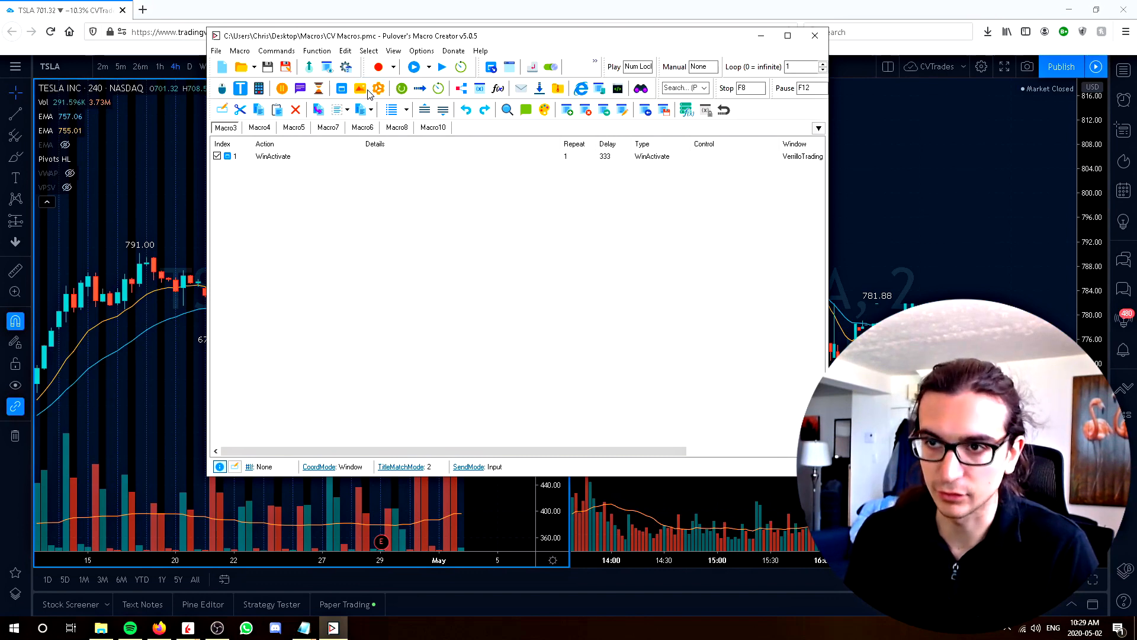
mouse_move(377, 88)
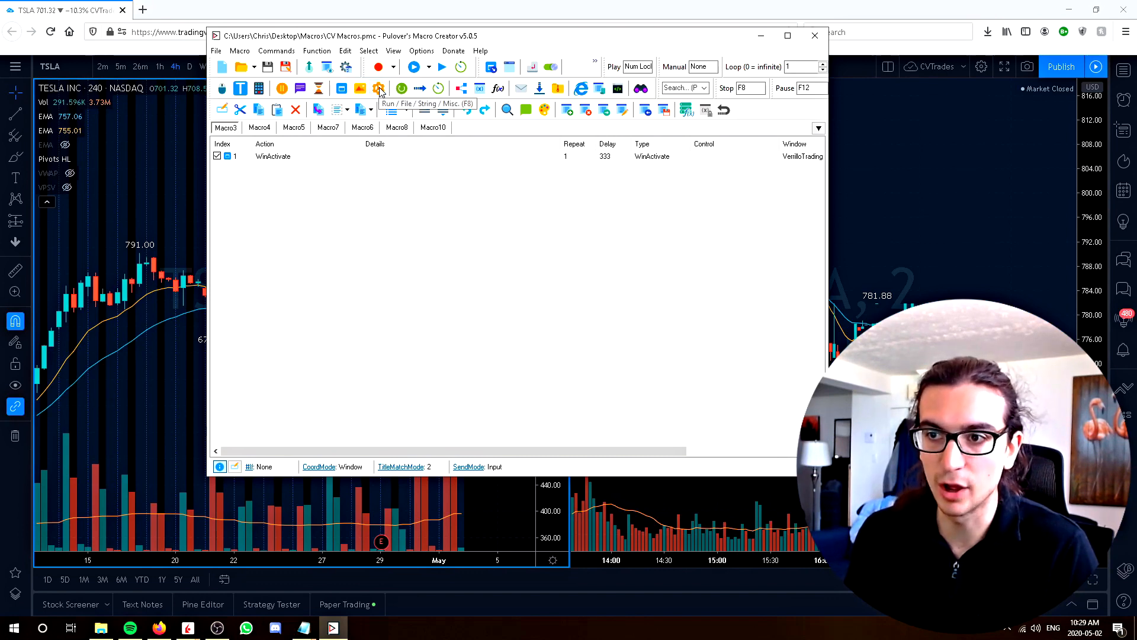
left_click(378, 88)
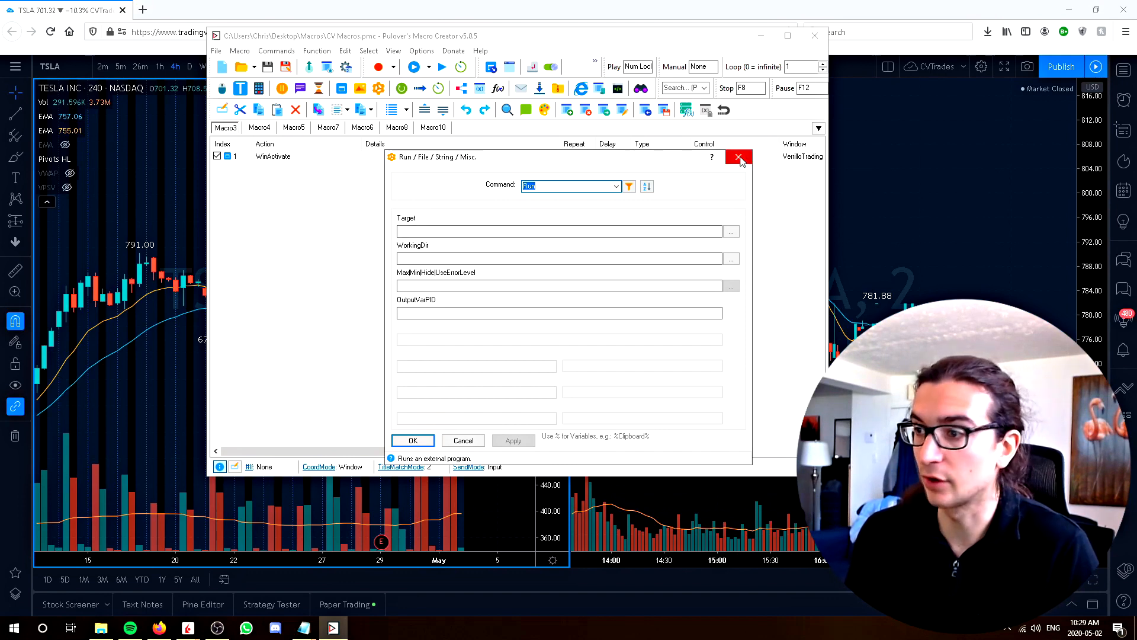
left_click(738, 157)
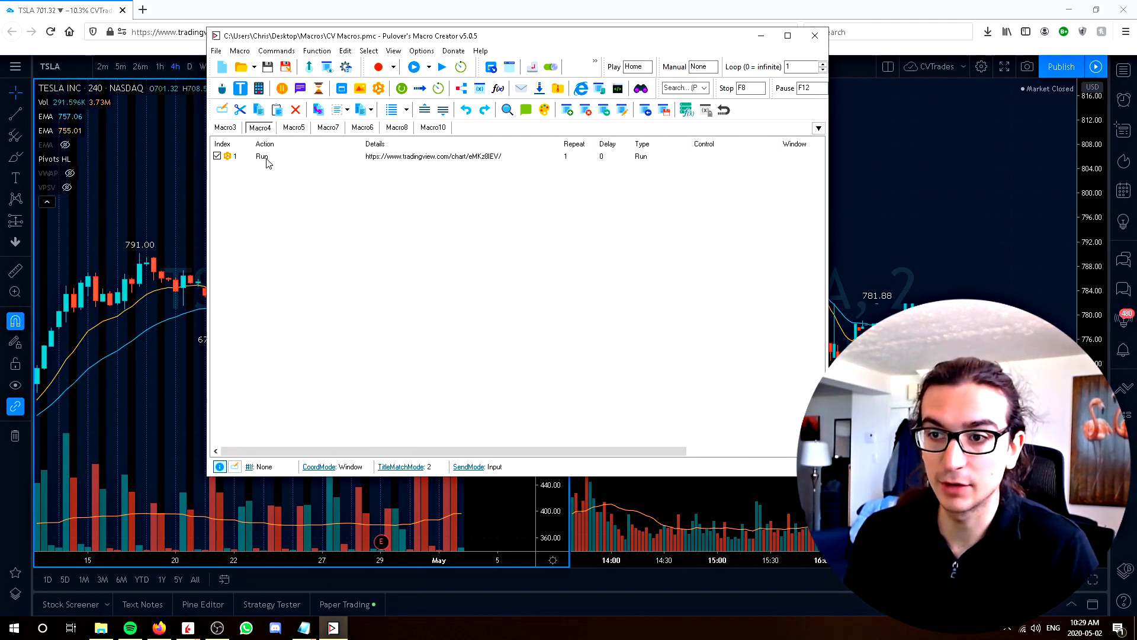
double_click(290, 157)
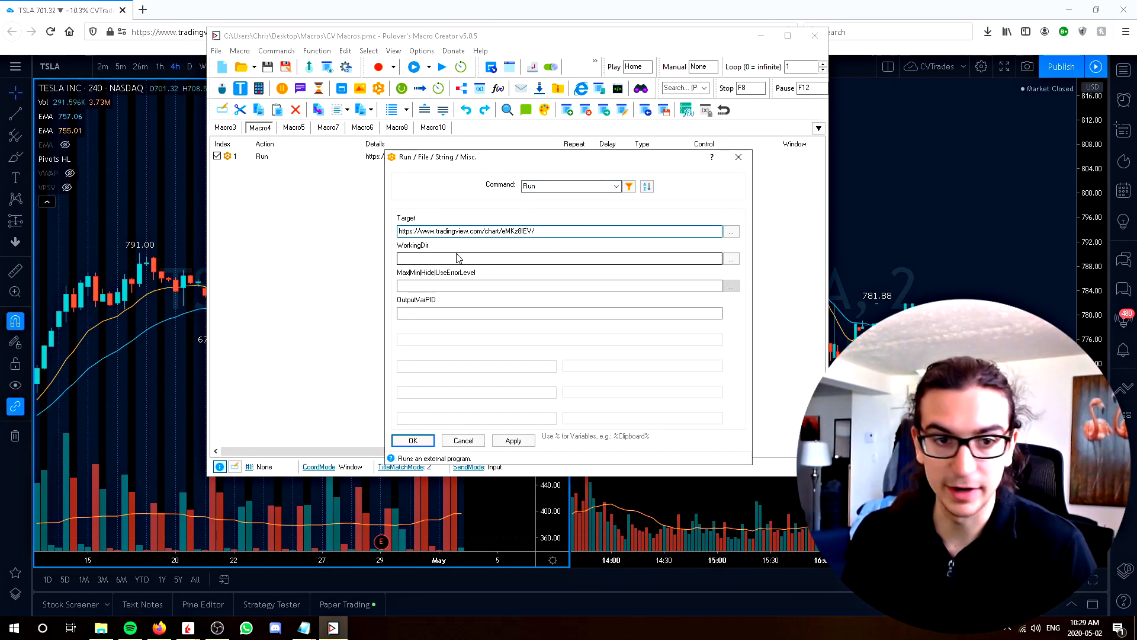
left_click(412, 441)
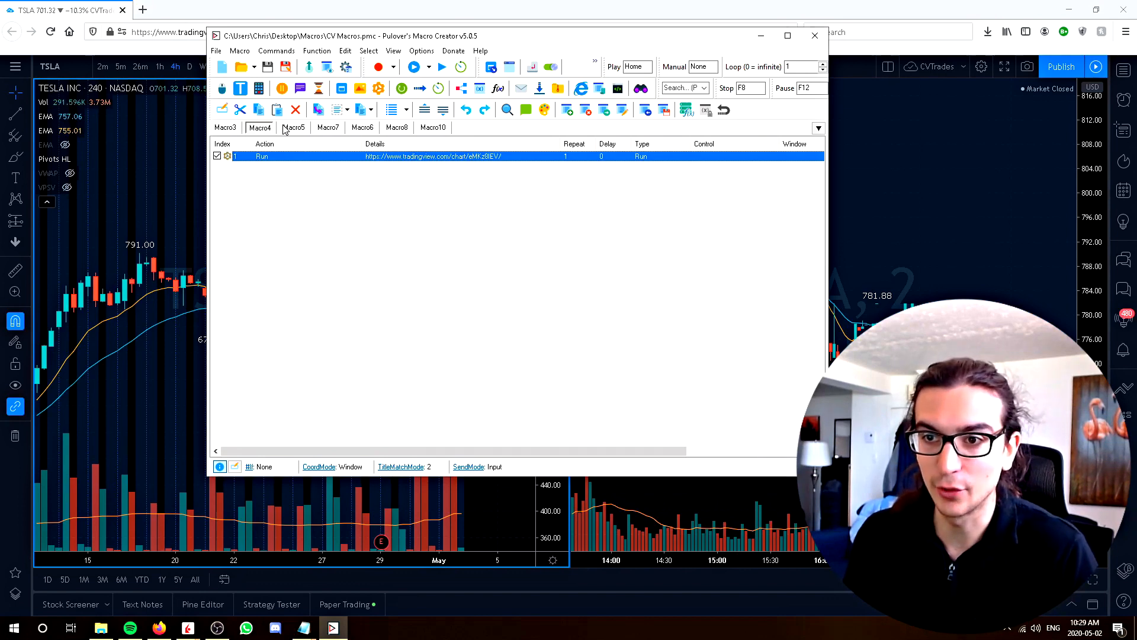
left_click(225, 128)
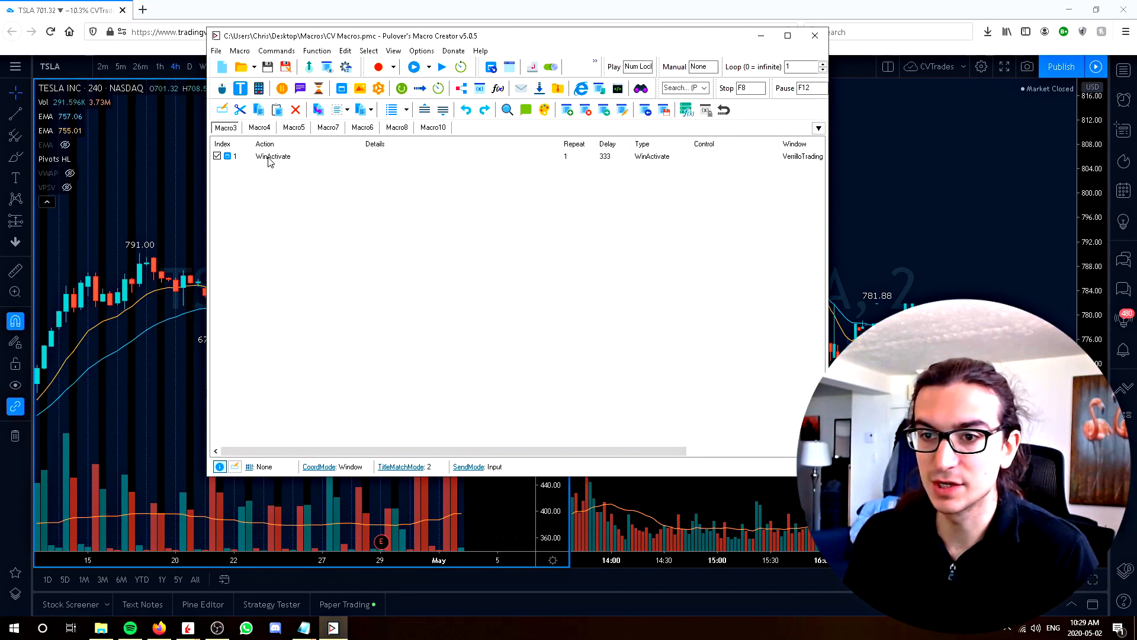
- Inspect the WinActivate step's Command dropdown and close the editor without changes
double_click(272, 157)
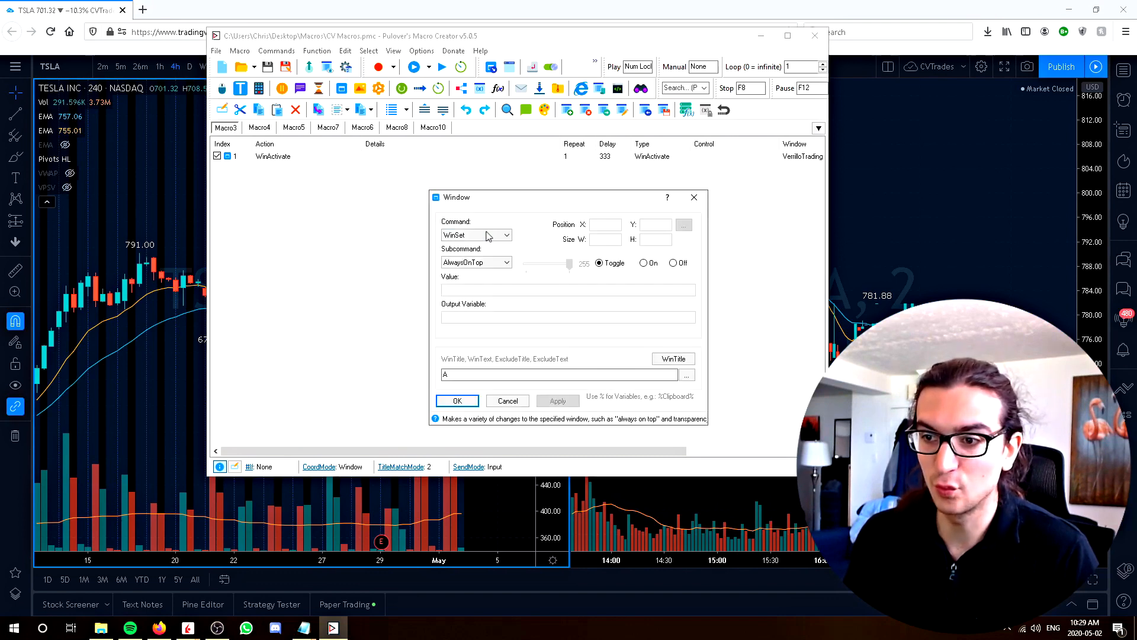
left_click(506, 234)
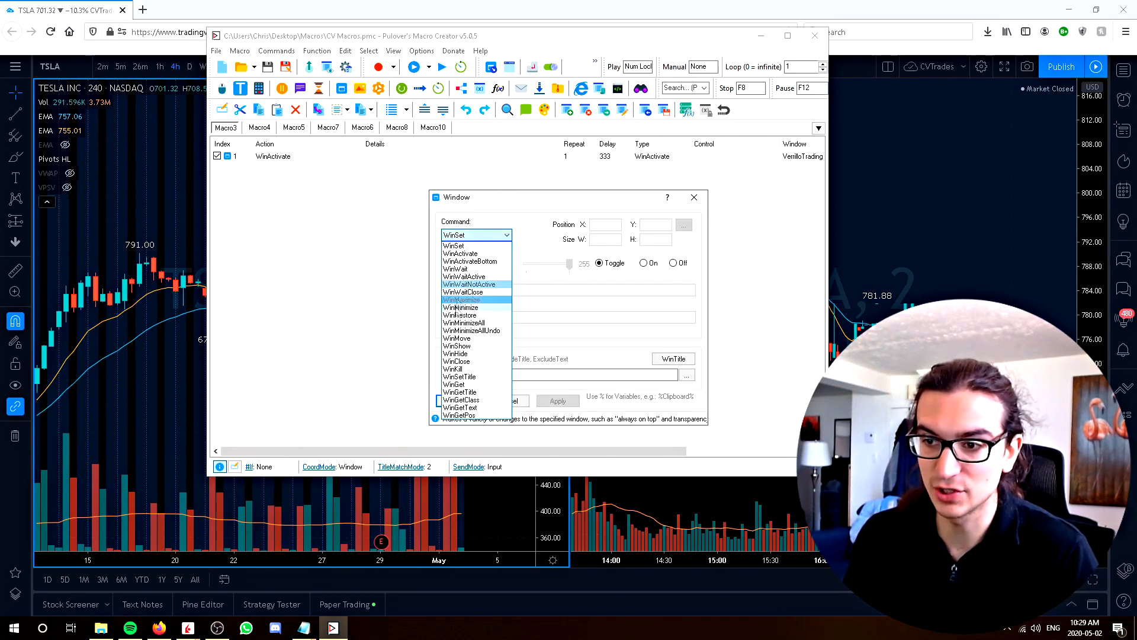
mouse_move(464, 276)
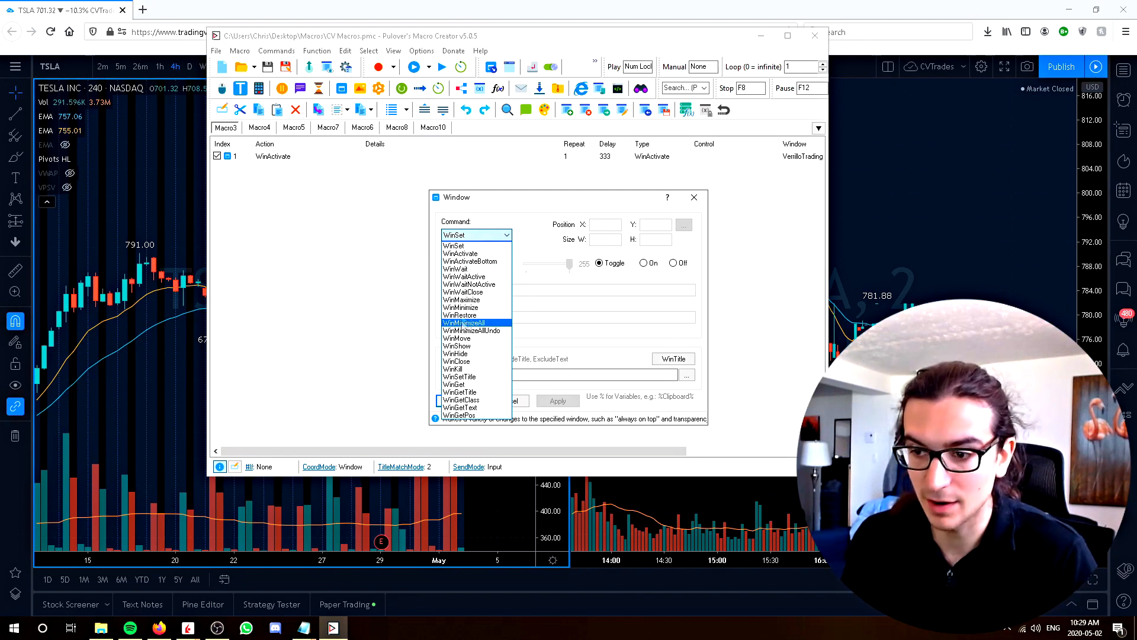
left_click(453, 245)
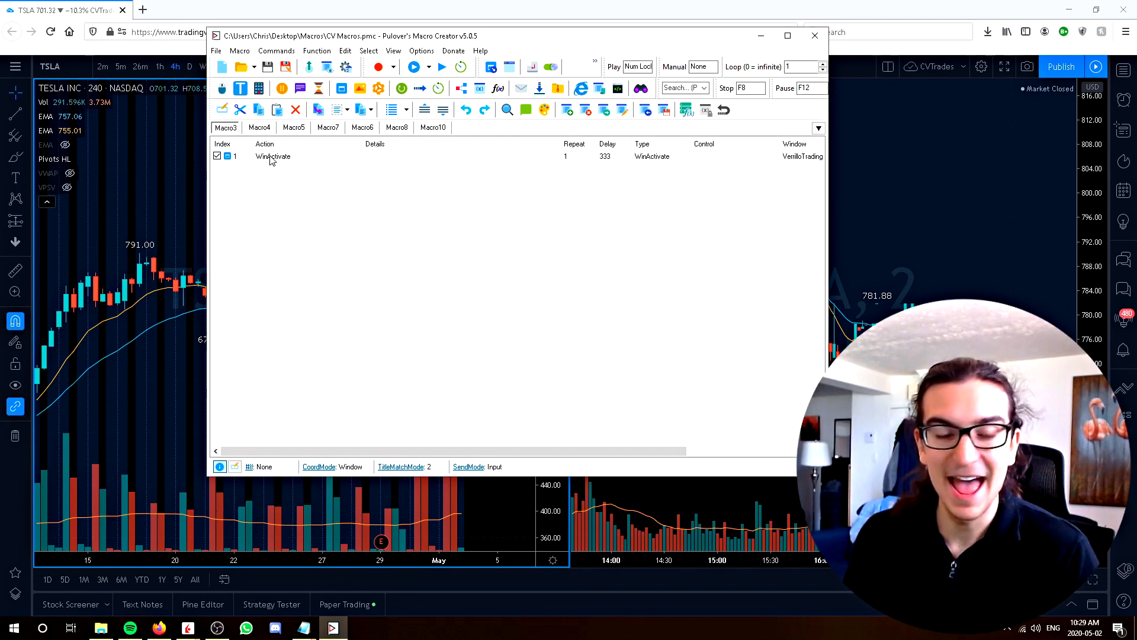
- Reopen the WinActivate step, check the VerrilloTrading Option Chain window title and apply it
double_click(273, 156)
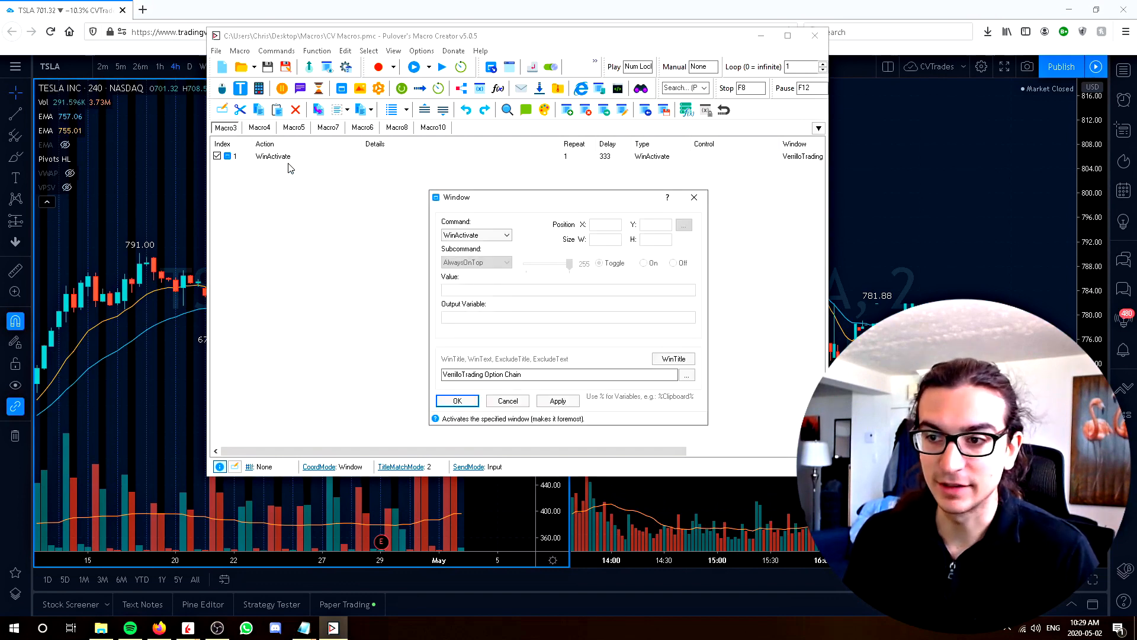
left_click(558, 375)
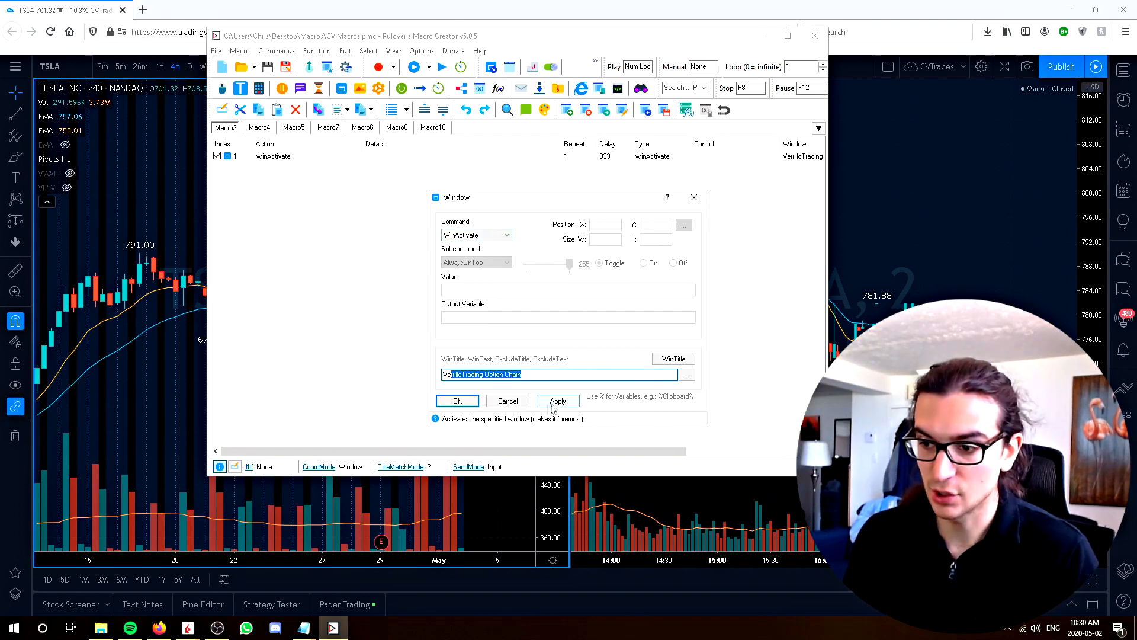
left_click(458, 401)
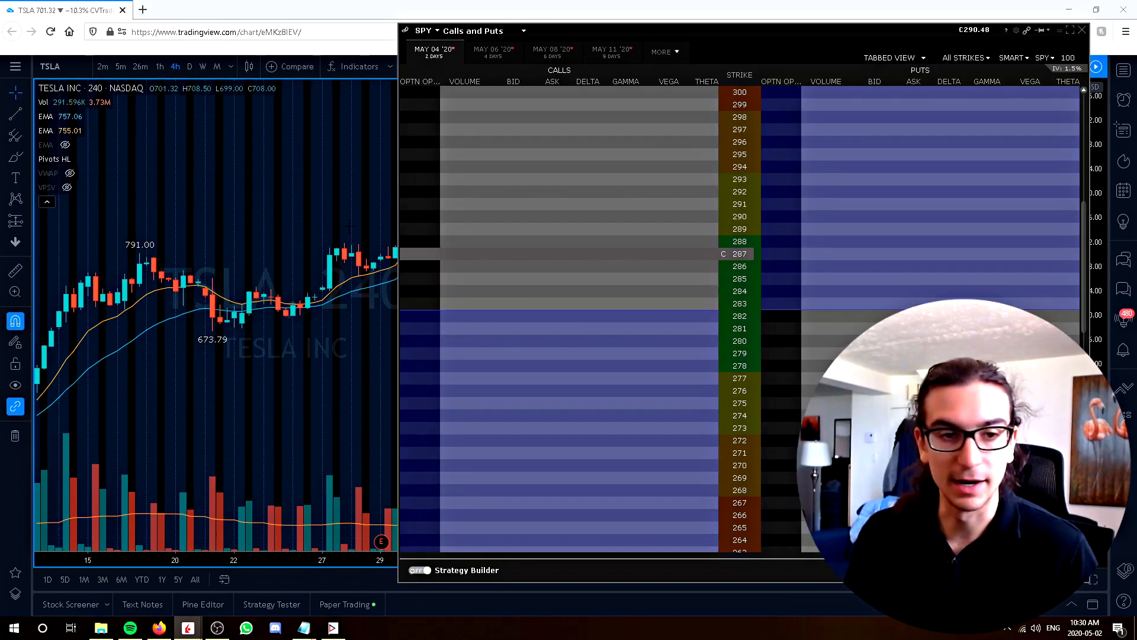
- Dismiss the TWS SPY option chain window so the two TSLA charts show again
left_click(1083, 30)
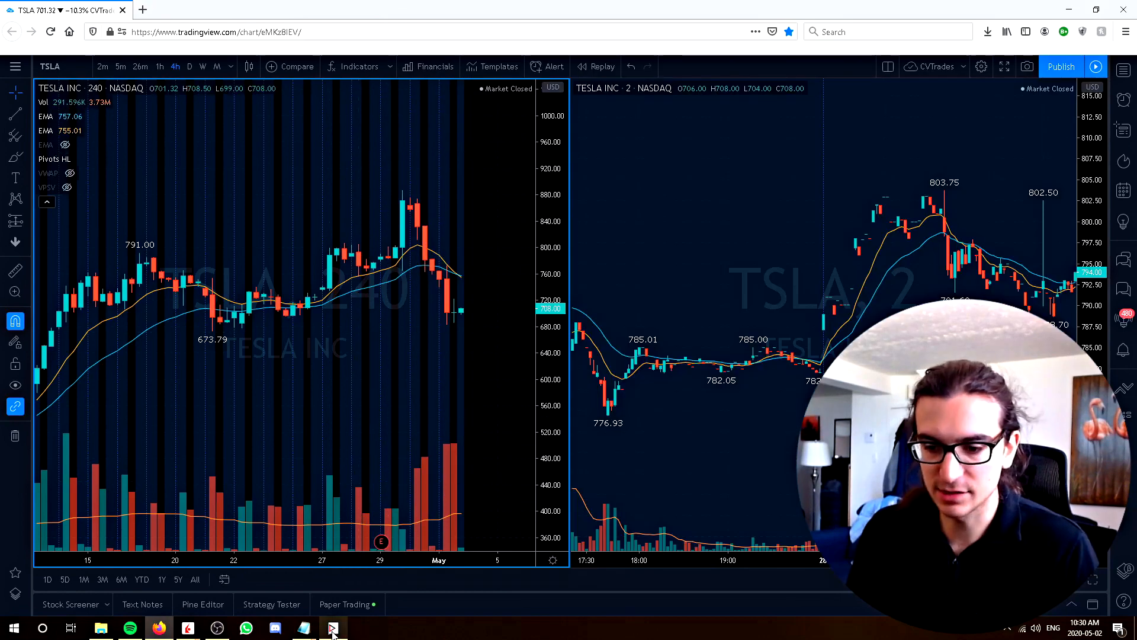
- Bring the macro editor forward and switch to the Macro5 macro
left_click(331, 628)
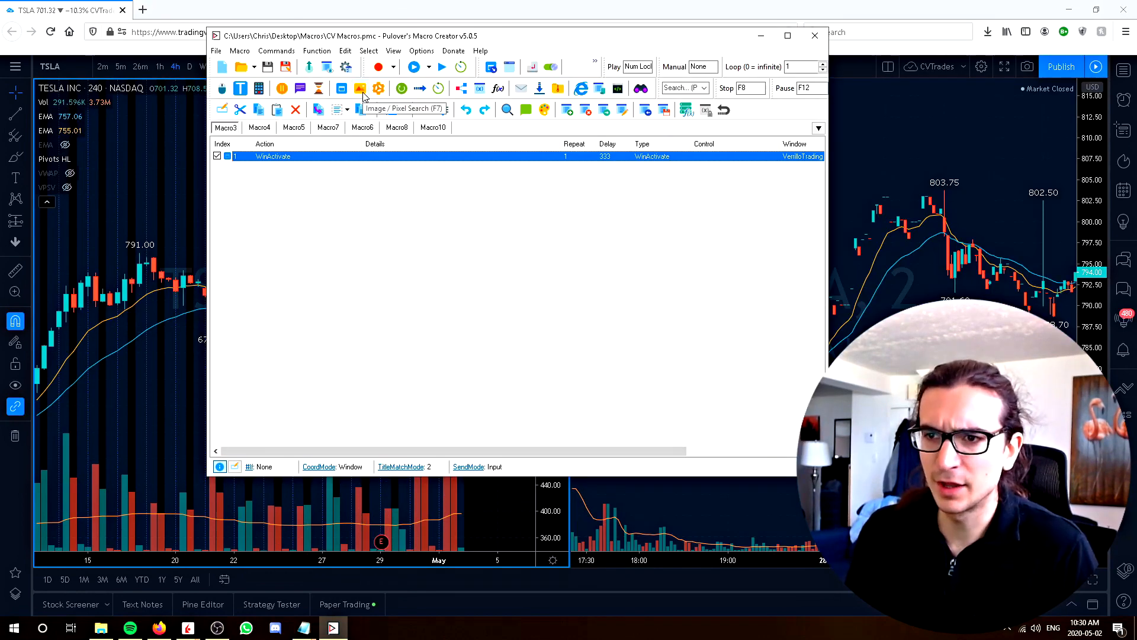
left_click(360, 87)
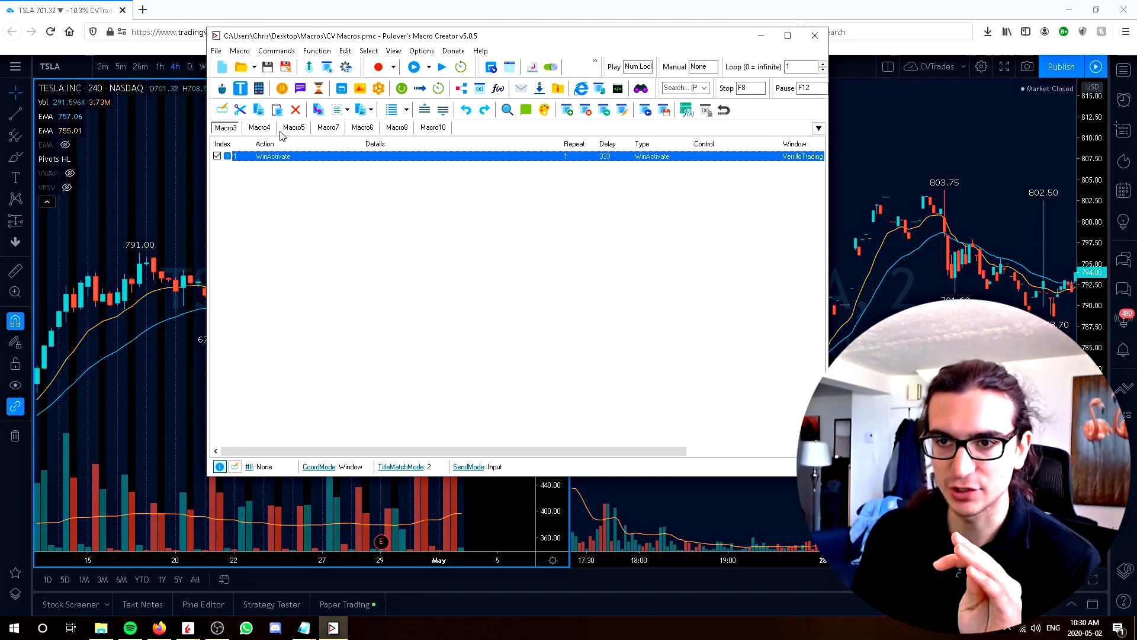
left_click(294, 127)
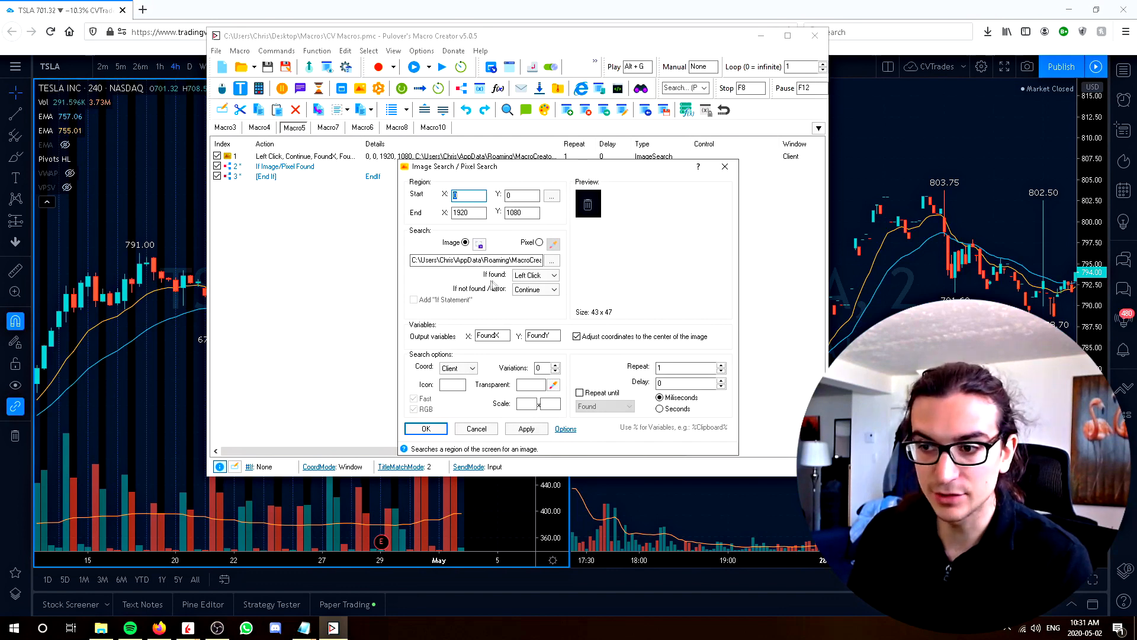
- Keep Macro5's image search at Left Click if found and Continue if not found, then switch to Macro7
left_click(553, 275)
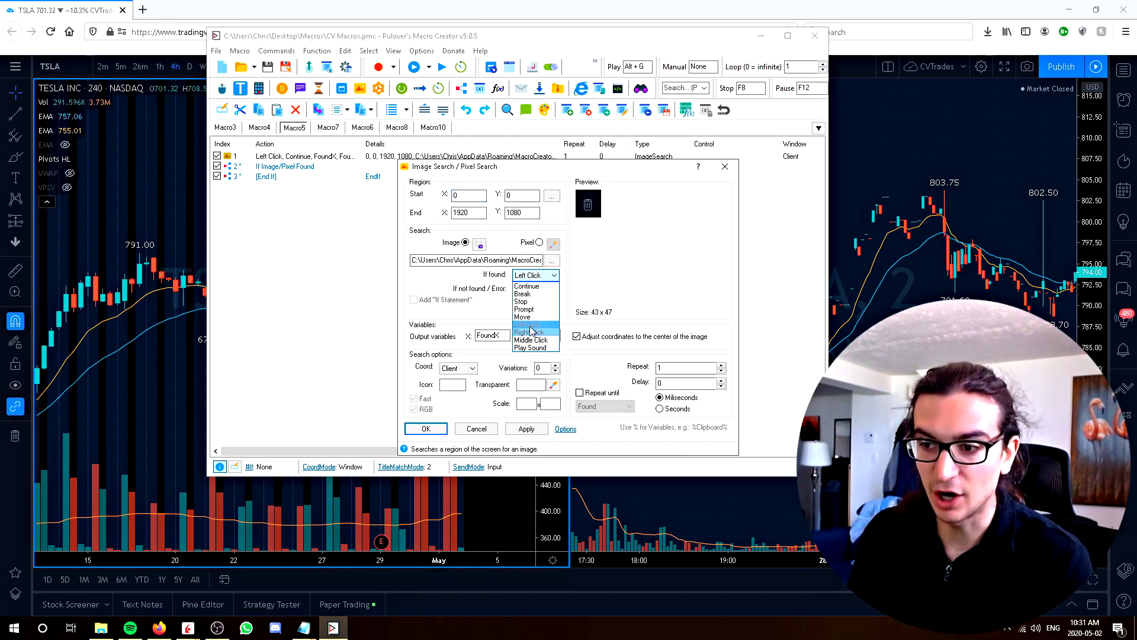
left_click(526, 289)
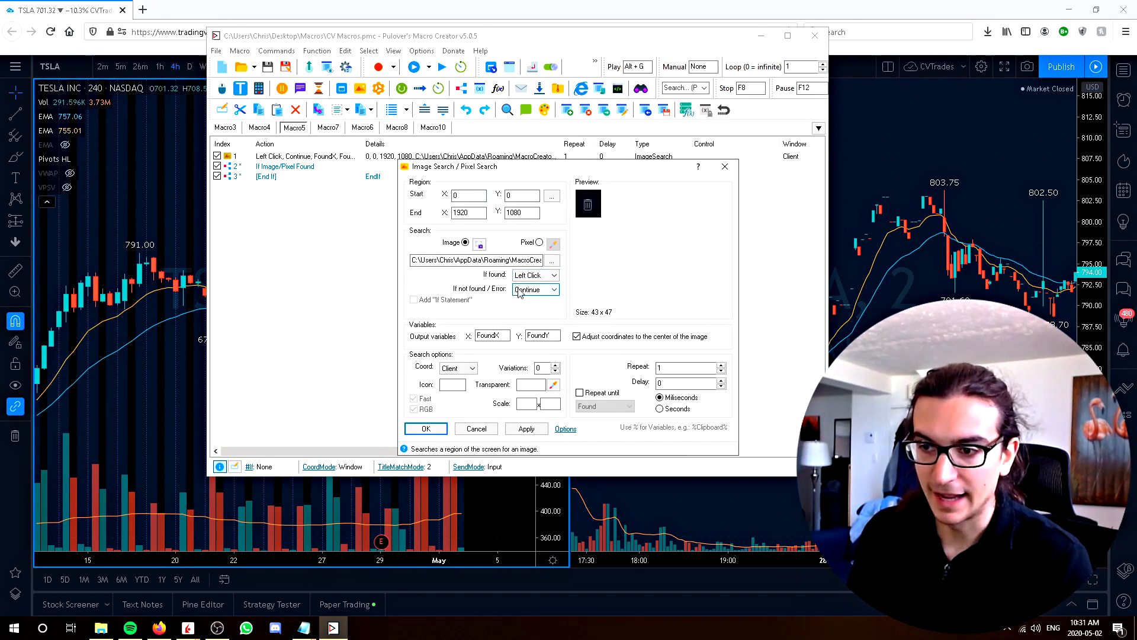
left_click(553, 289)
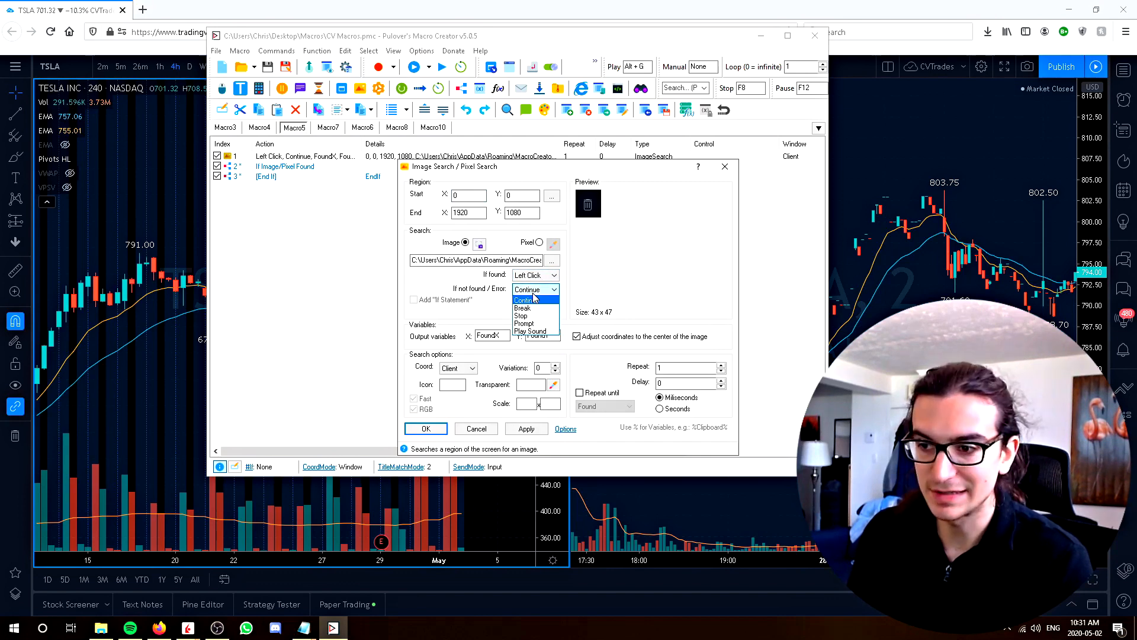
left_click(526, 300)
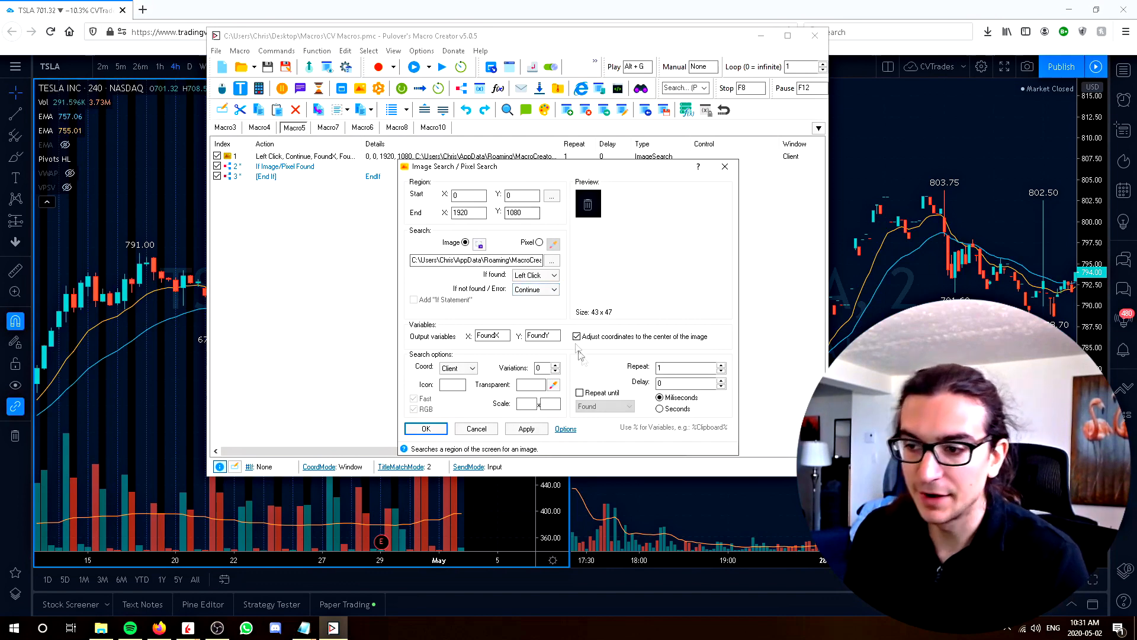
mouse_move(648, 328)
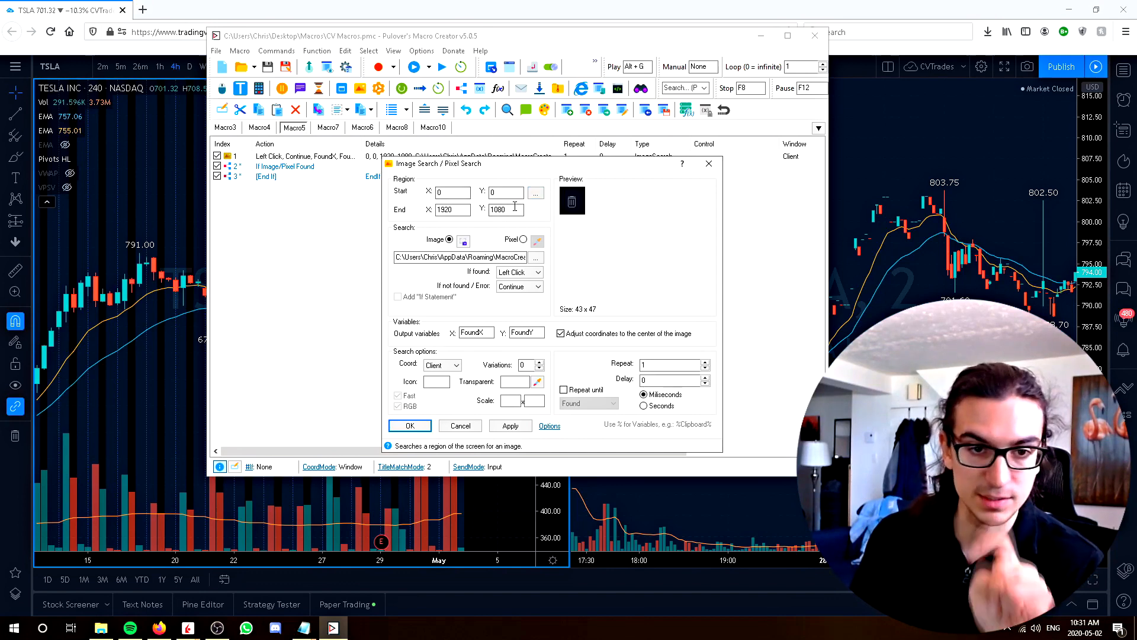
left_click(408, 425)
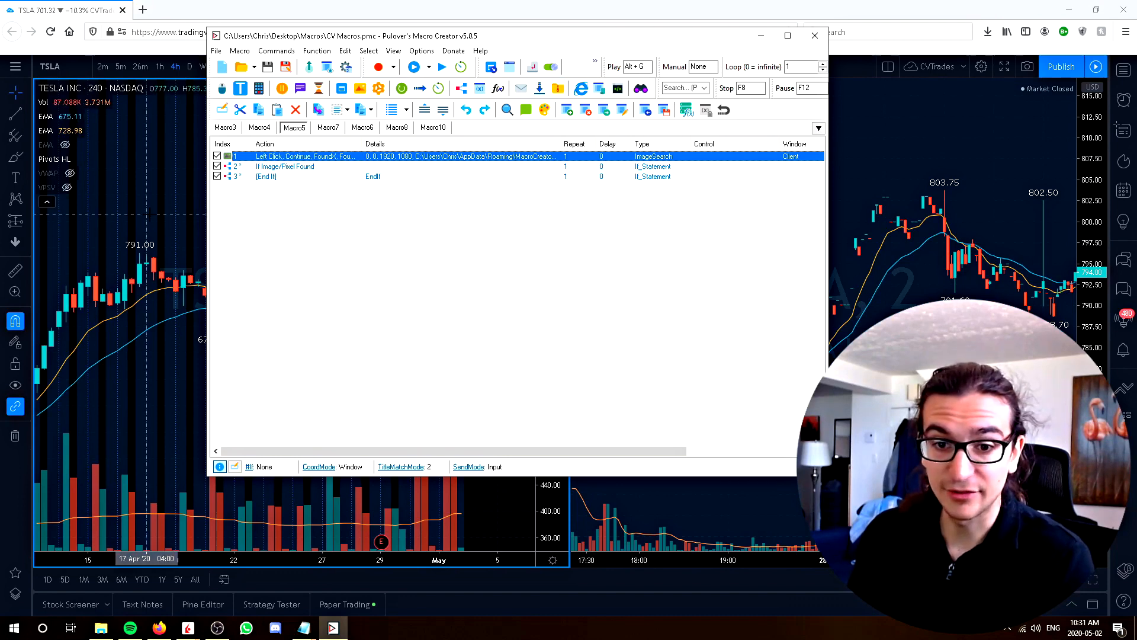
left_click(814, 34)
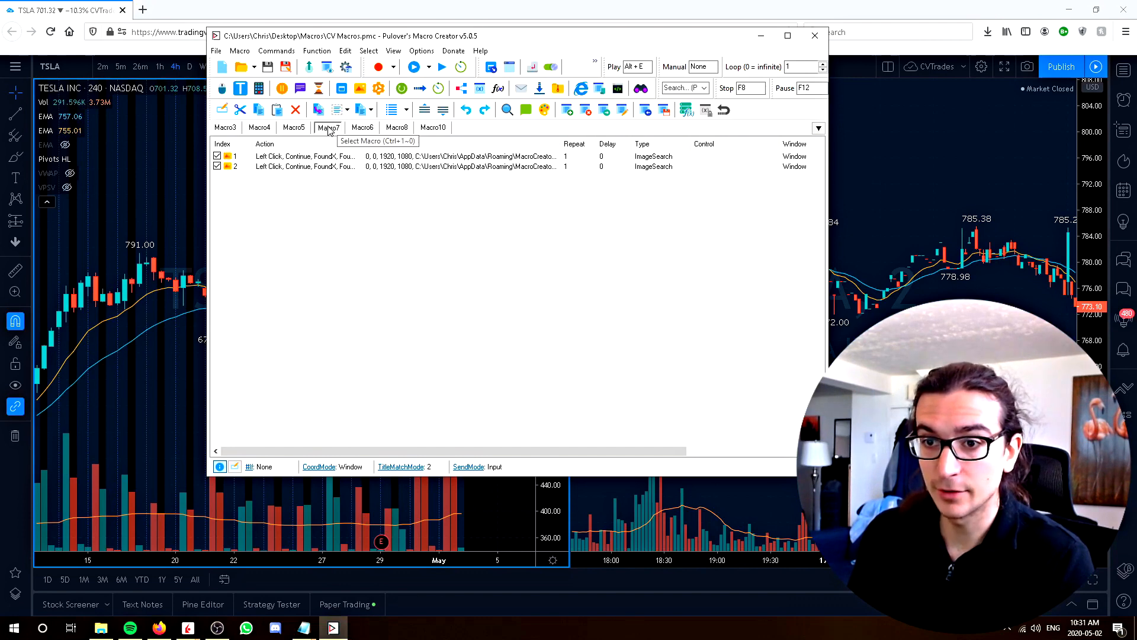
right_click(304, 157)
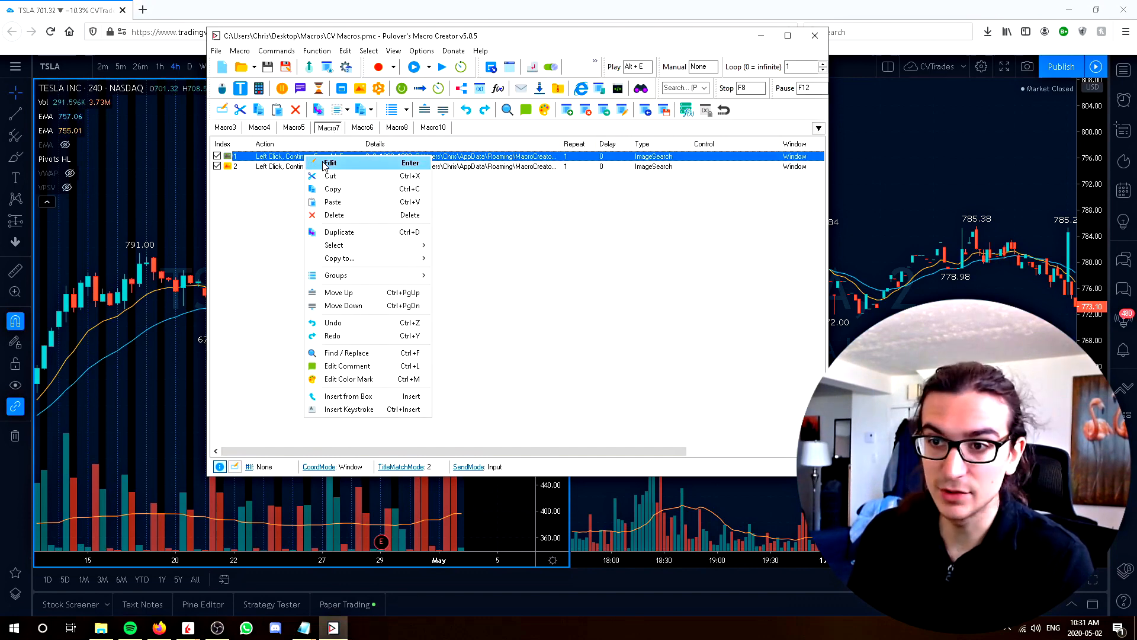
left_click(329, 163)
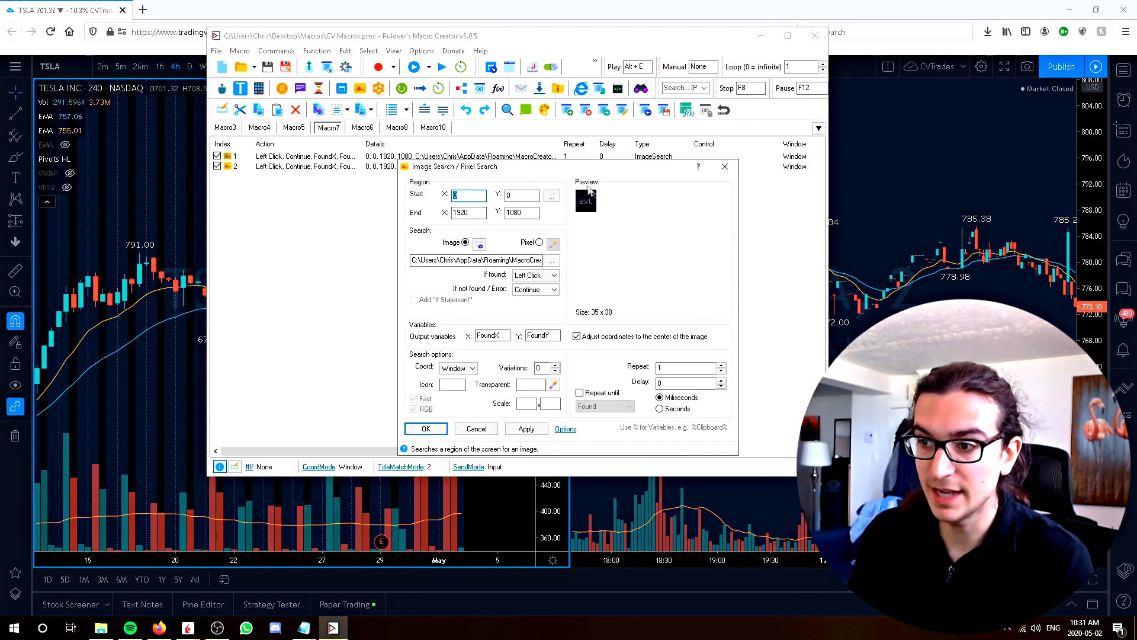
mouse_move(771, 173)
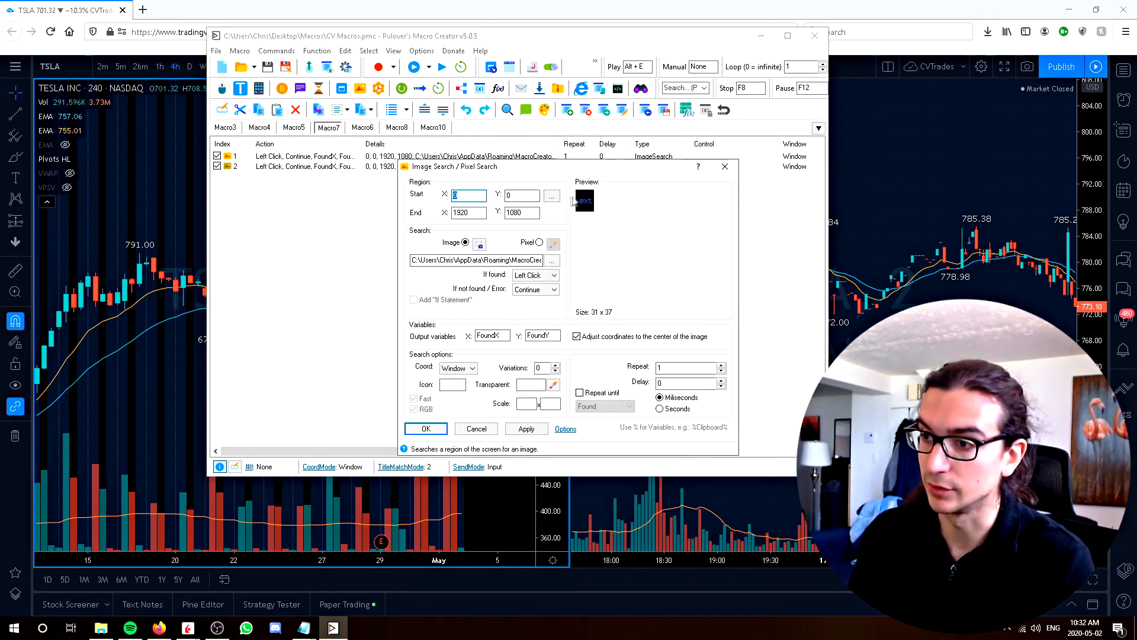
left_click(425, 428)
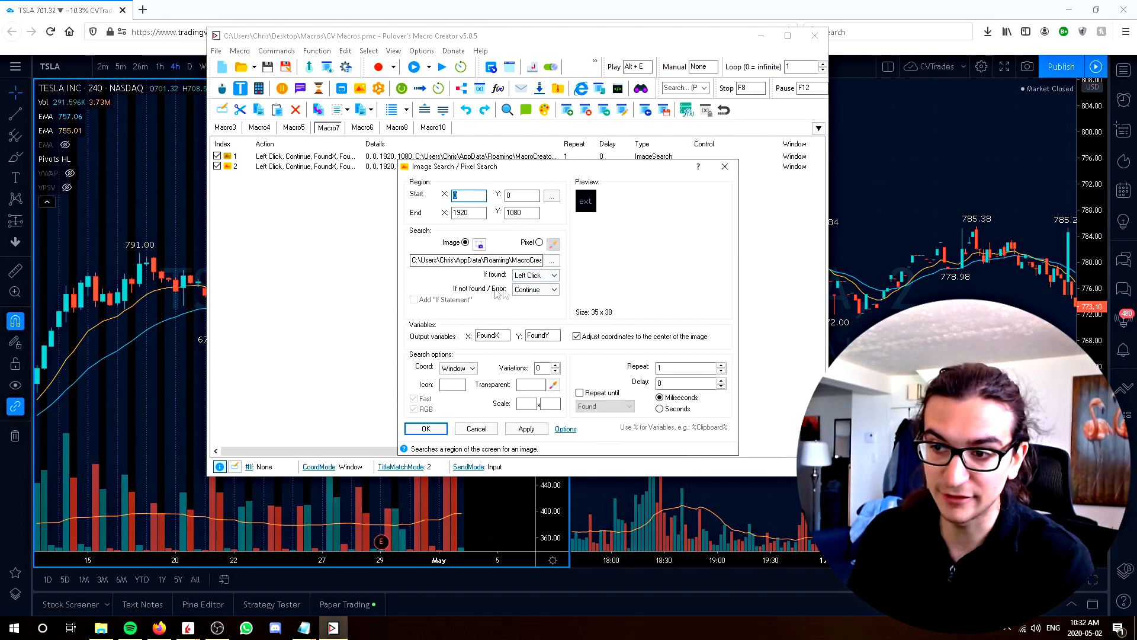
left_click(425, 429)
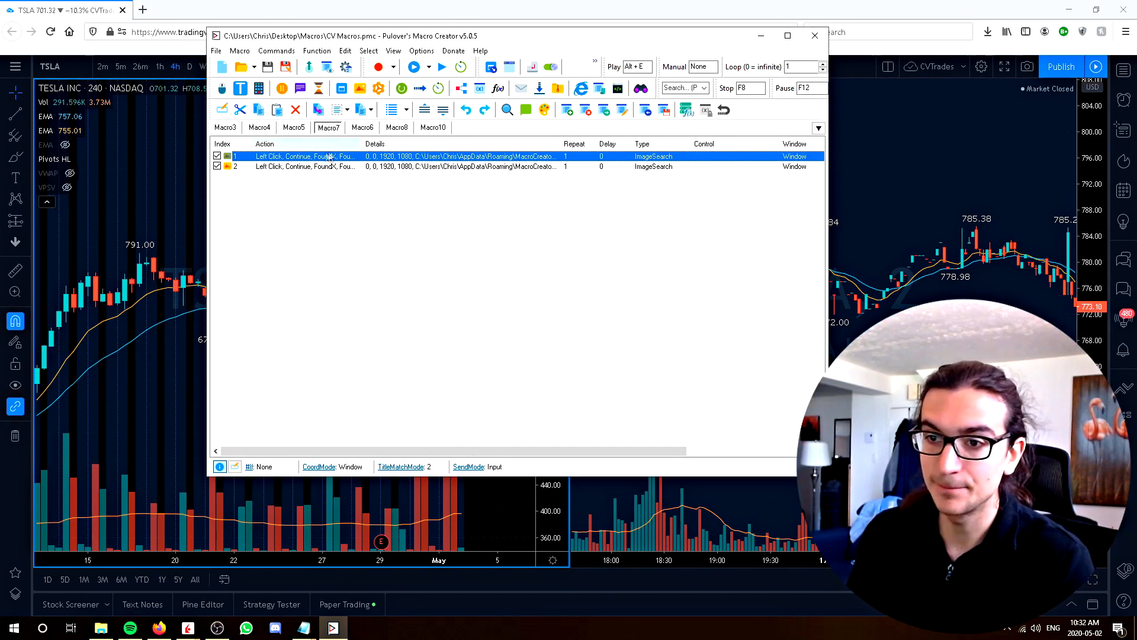
right_click(305, 166)
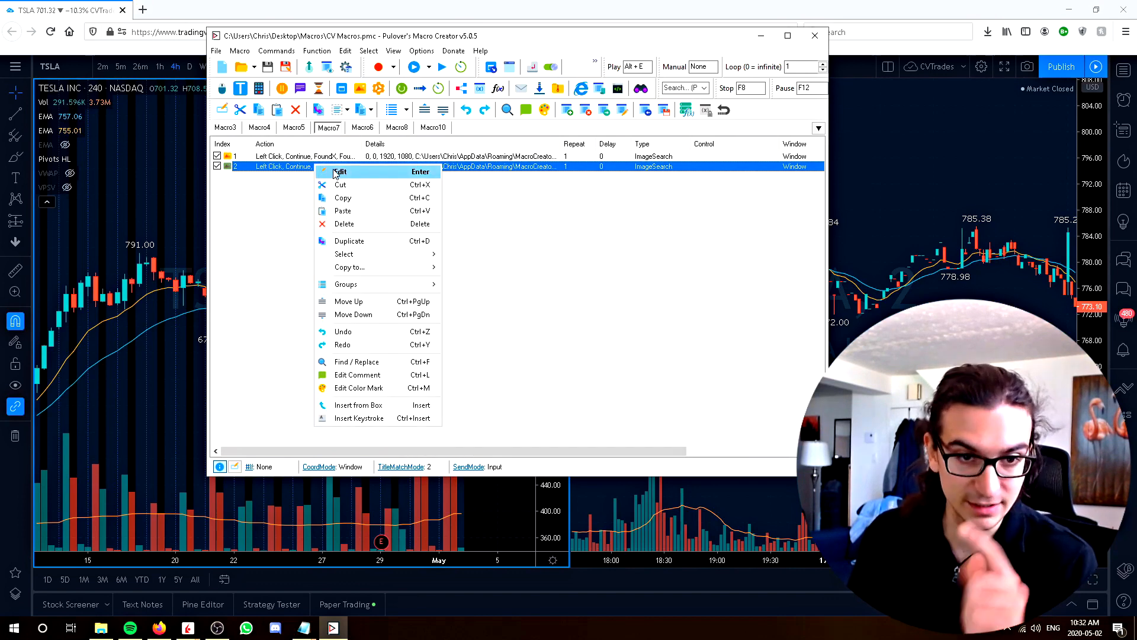
left_click(340, 170)
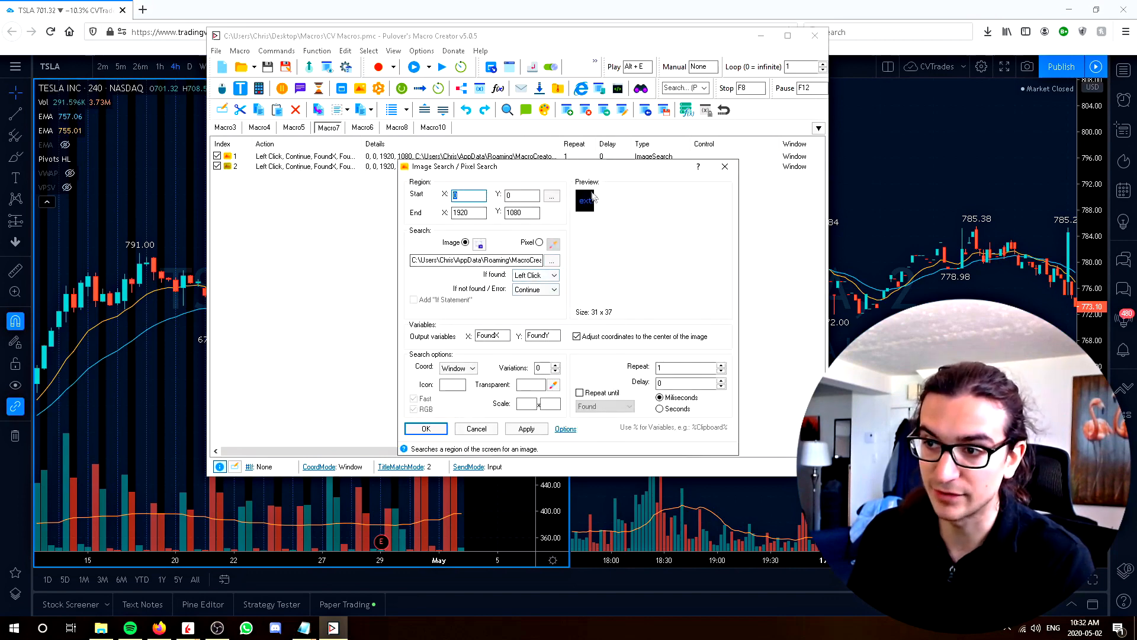
left_click(425, 427)
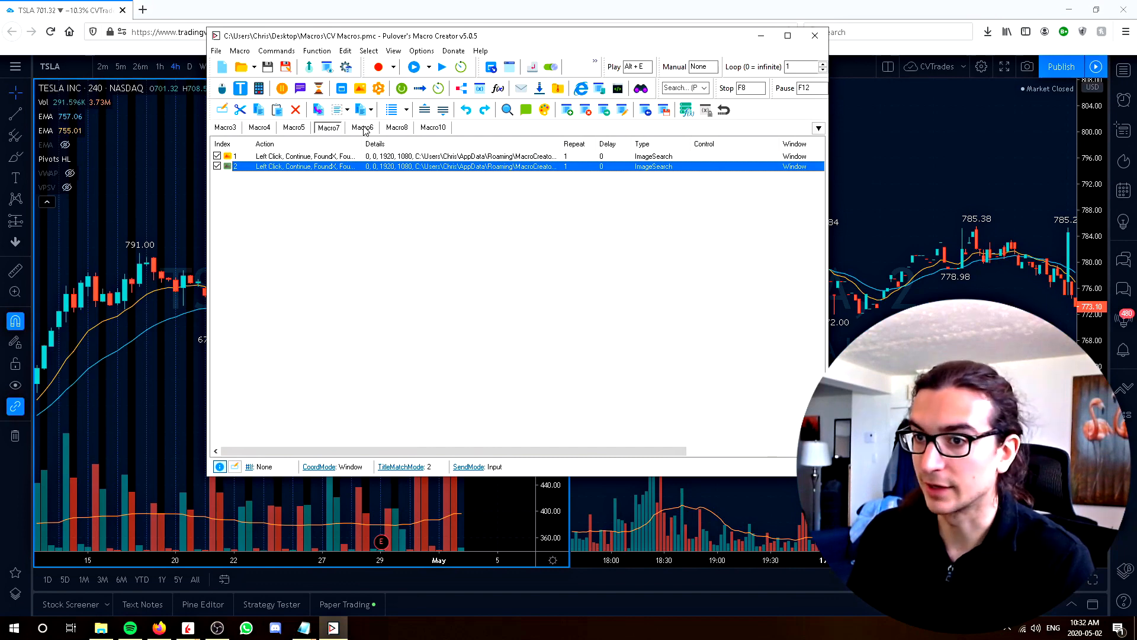
- Switch to Macro6 and open its WinActivate step's settings via right-click Edit
left_click(362, 126)
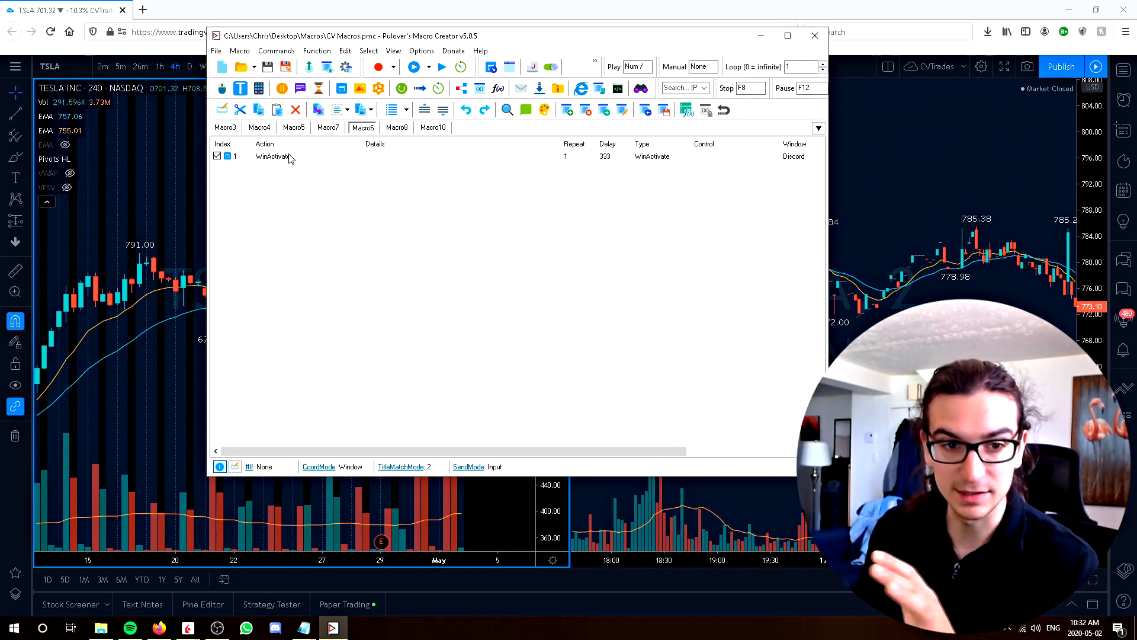
right_click(272, 156)
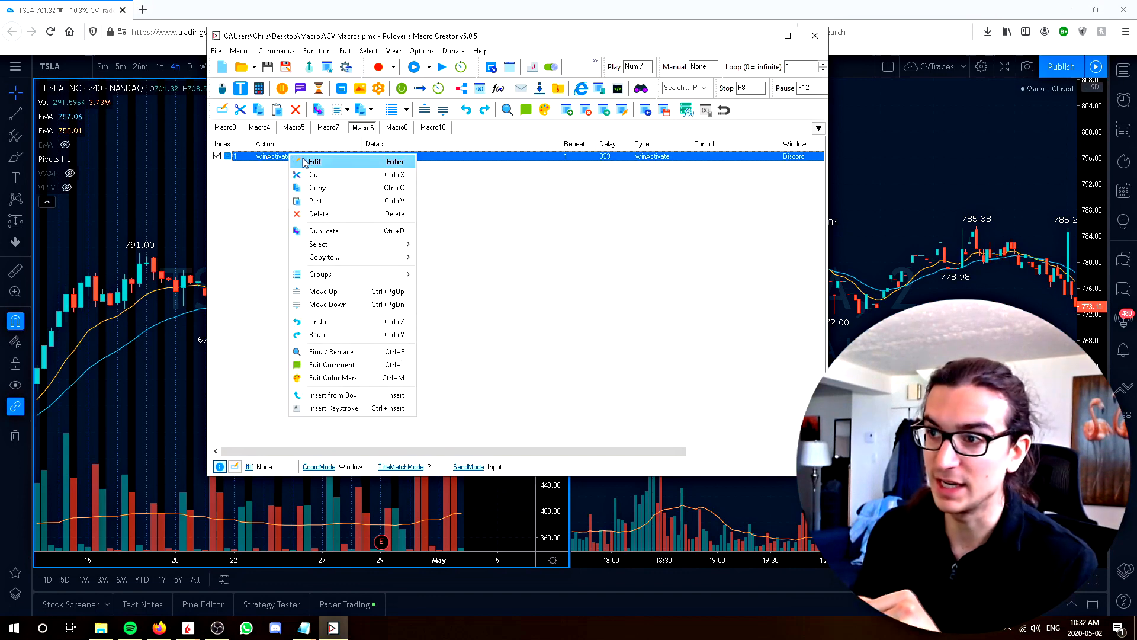
left_click(397, 127)
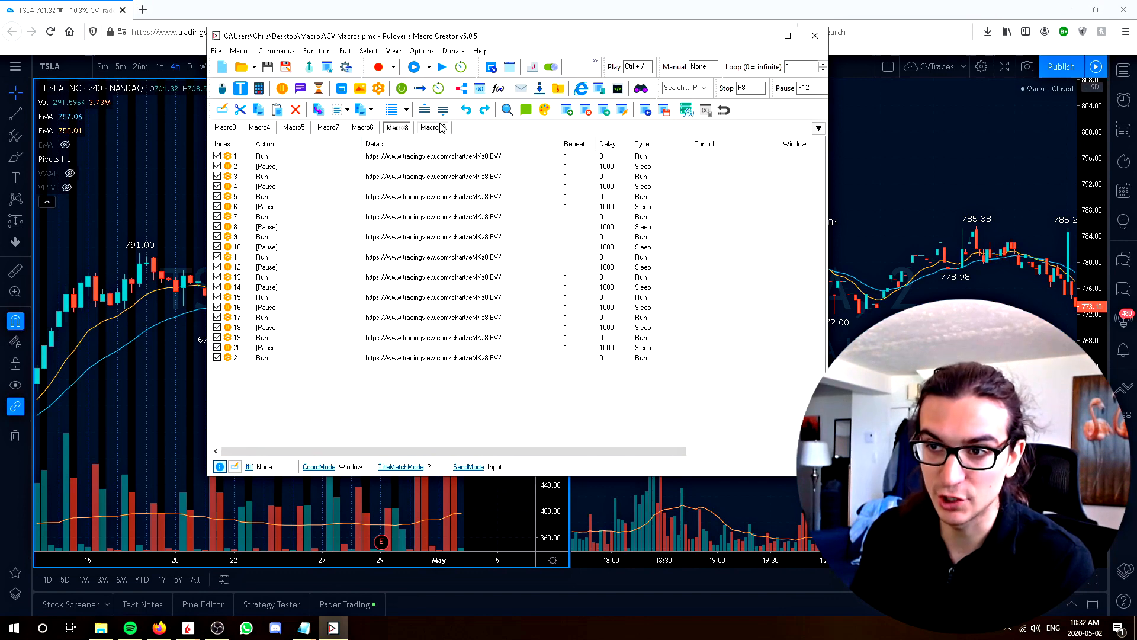
- Browse the Macro8 tab, then display Macro10's click, typing and window-activation sequence
left_click(433, 127)
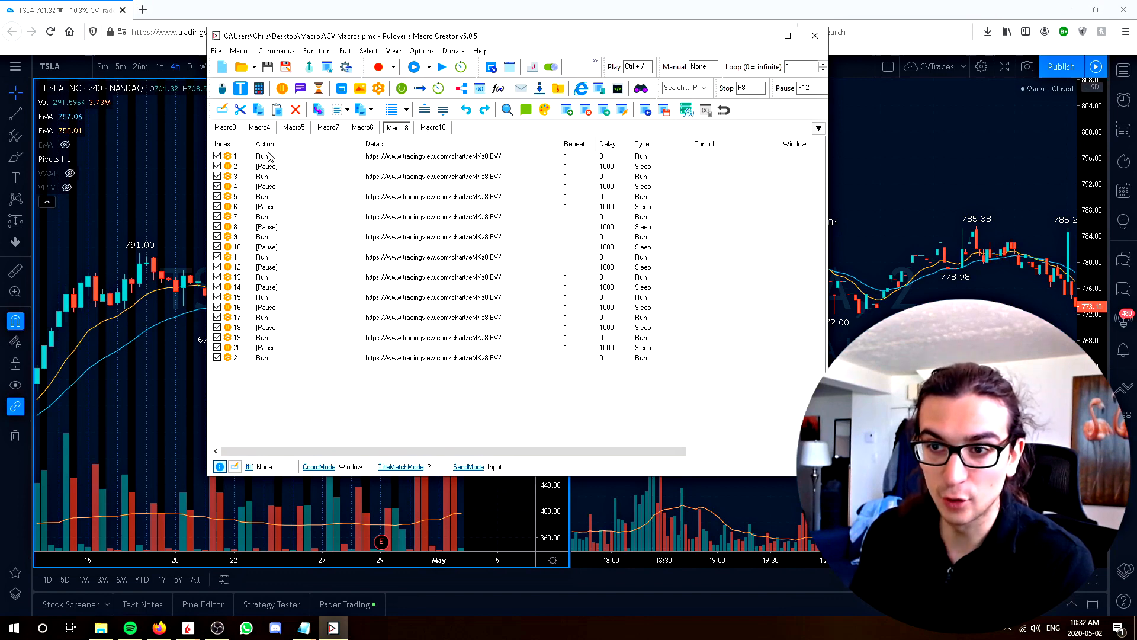
mouse_move(276, 294)
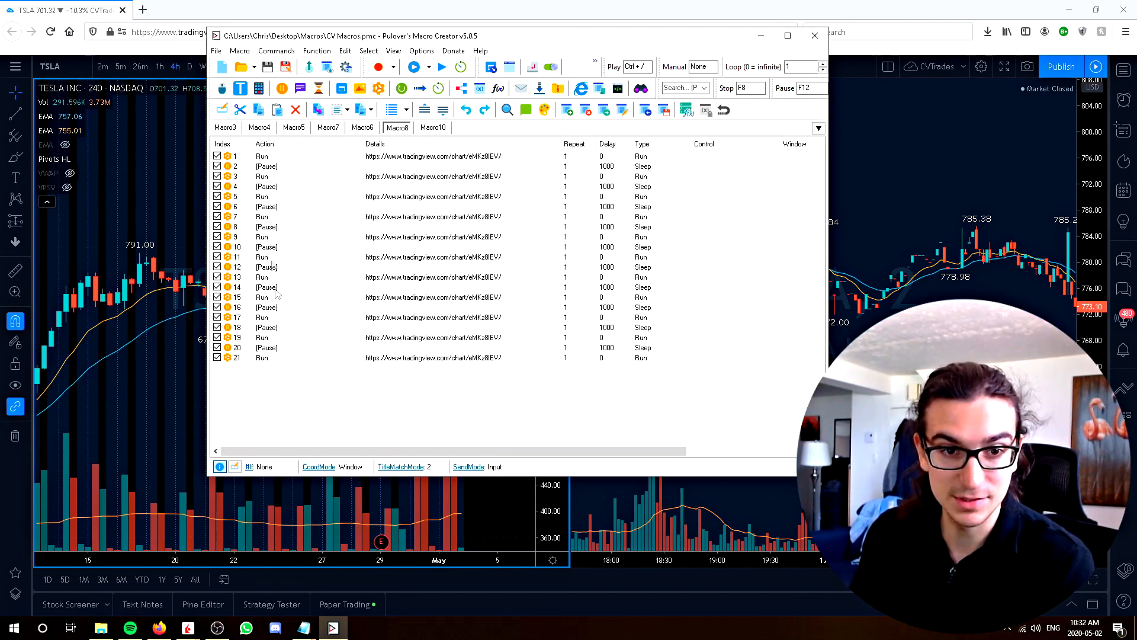
left_click(434, 127)
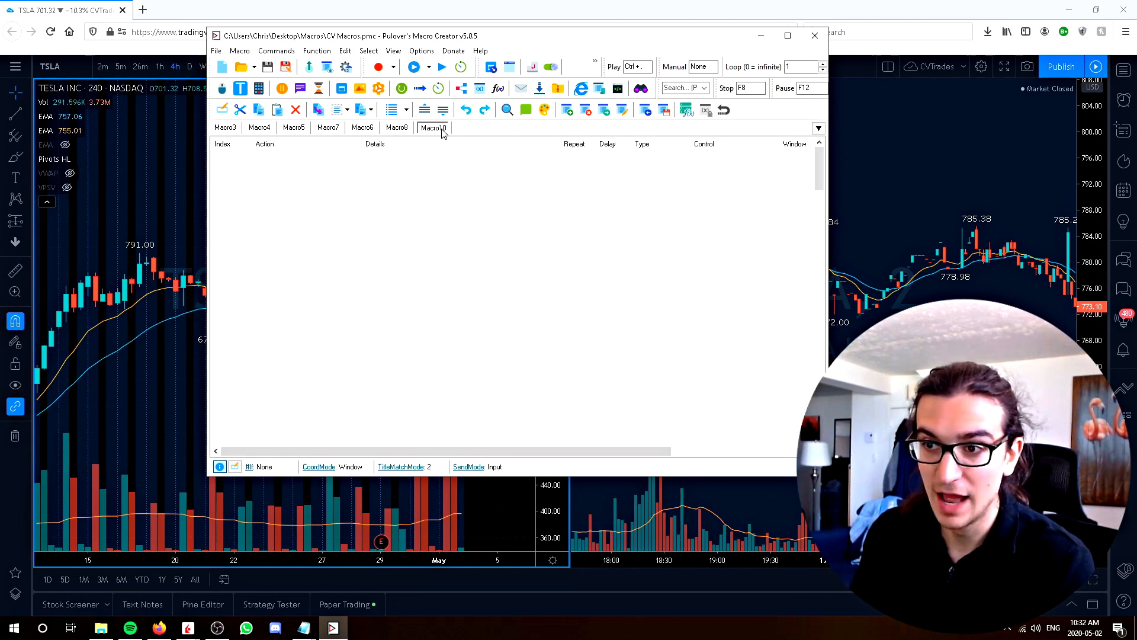
left_click(434, 127)
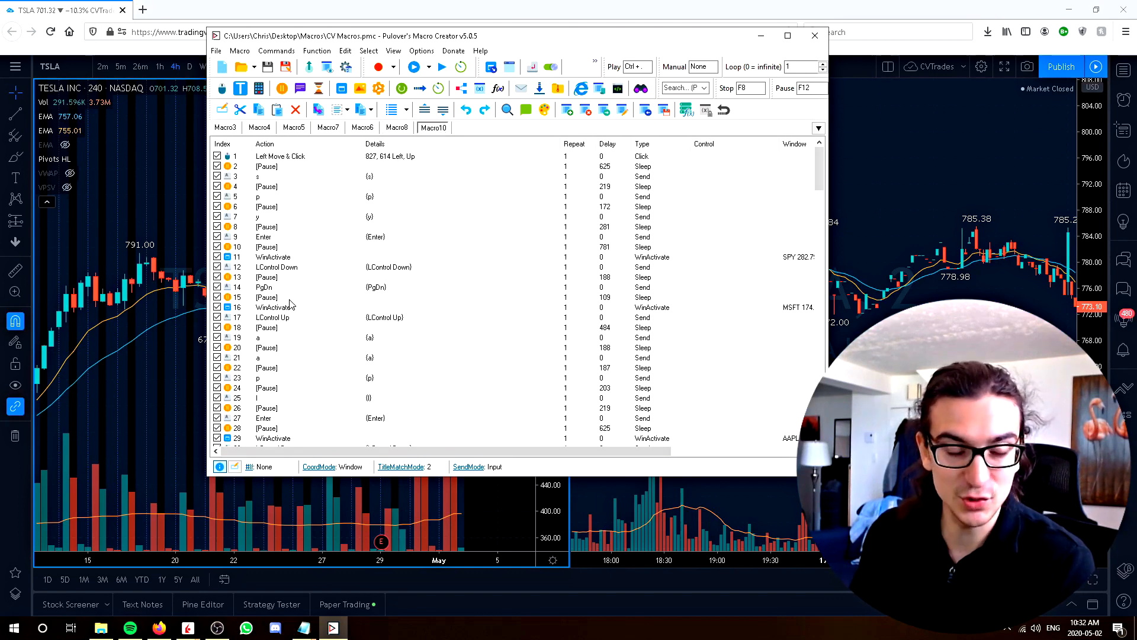
mouse_move(280, 195)
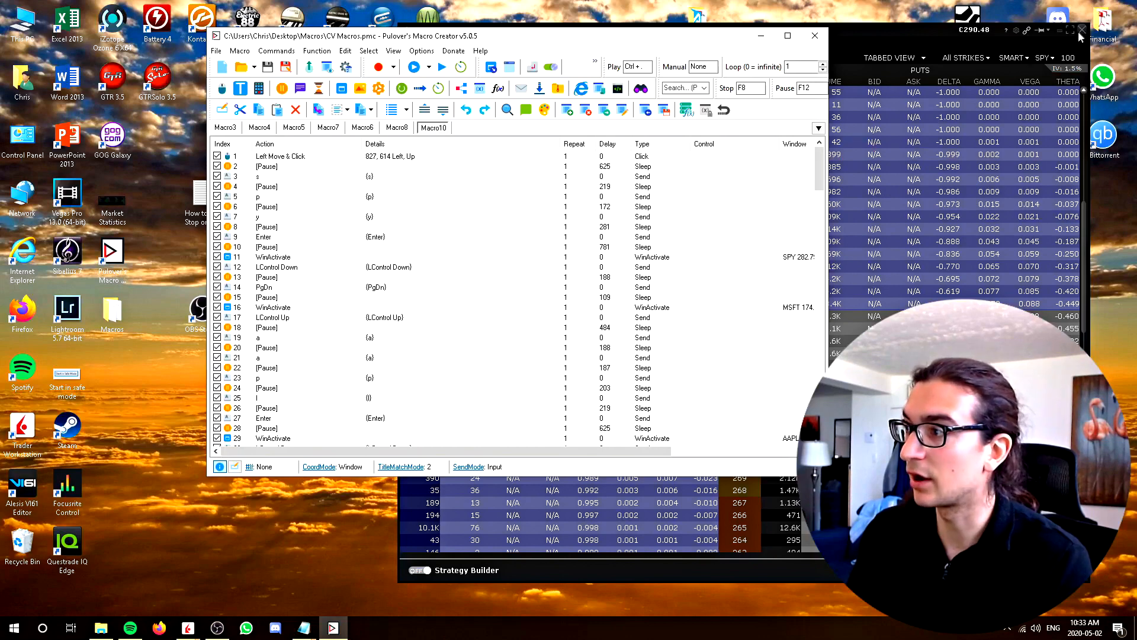
- Run Macro8 to open the TradingView chart URL in eleven browser tabs showing TSLA
left_click(814, 35)
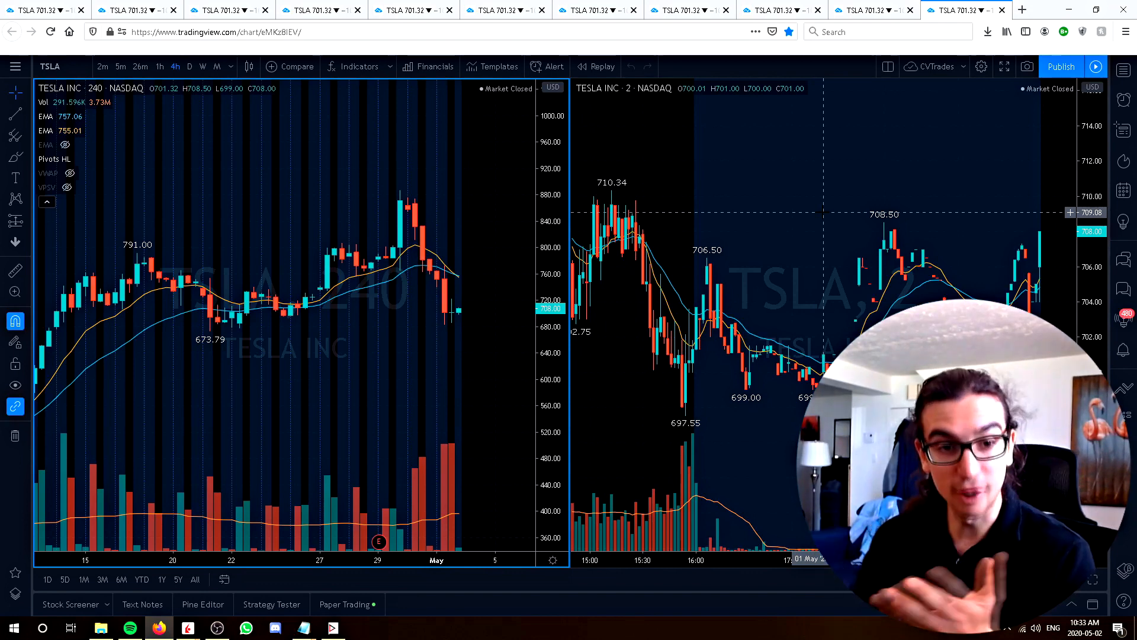
mouse_move(488, 359)
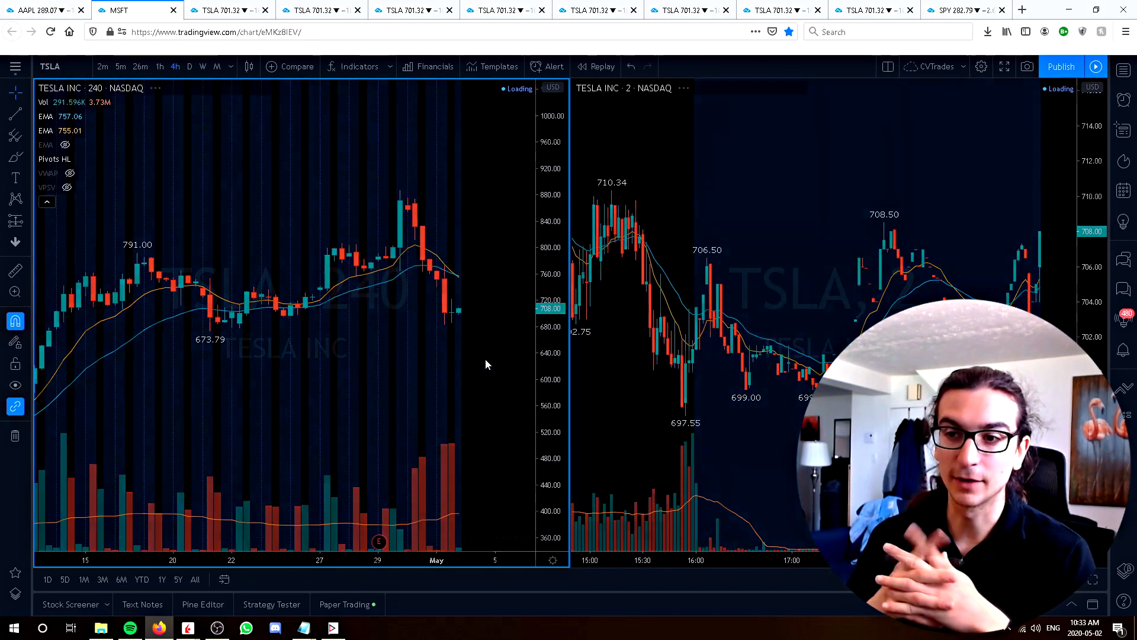
- Run Macro10 so each tab loads its ticker (AMZN among them), ending on SPY, then return to the macro editor
type("AMZN")
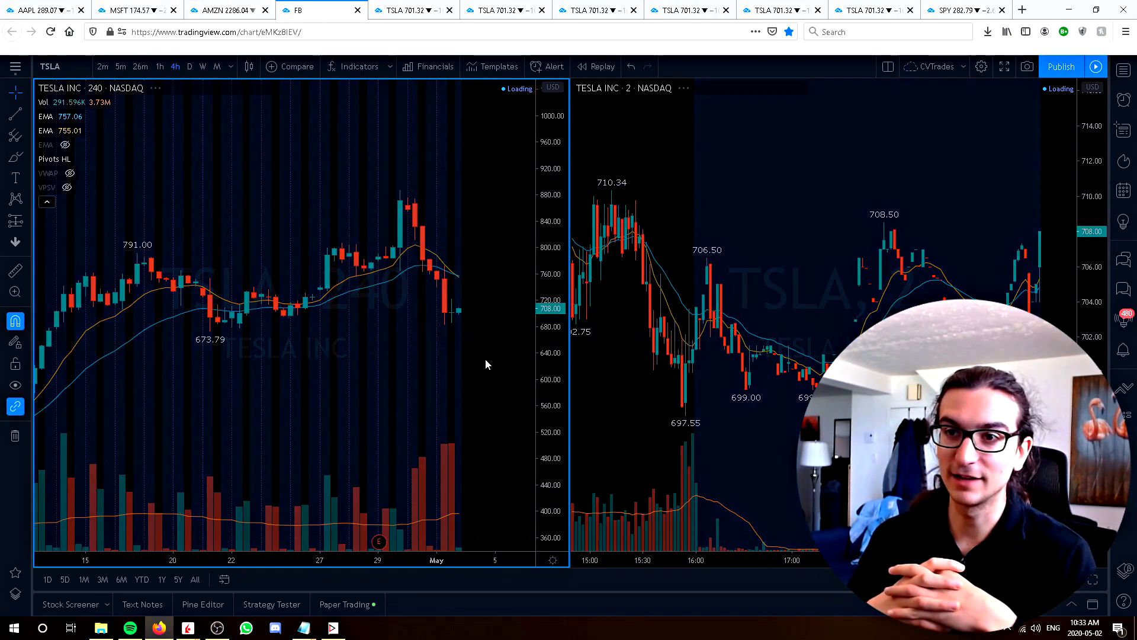
left_click(392, 10)
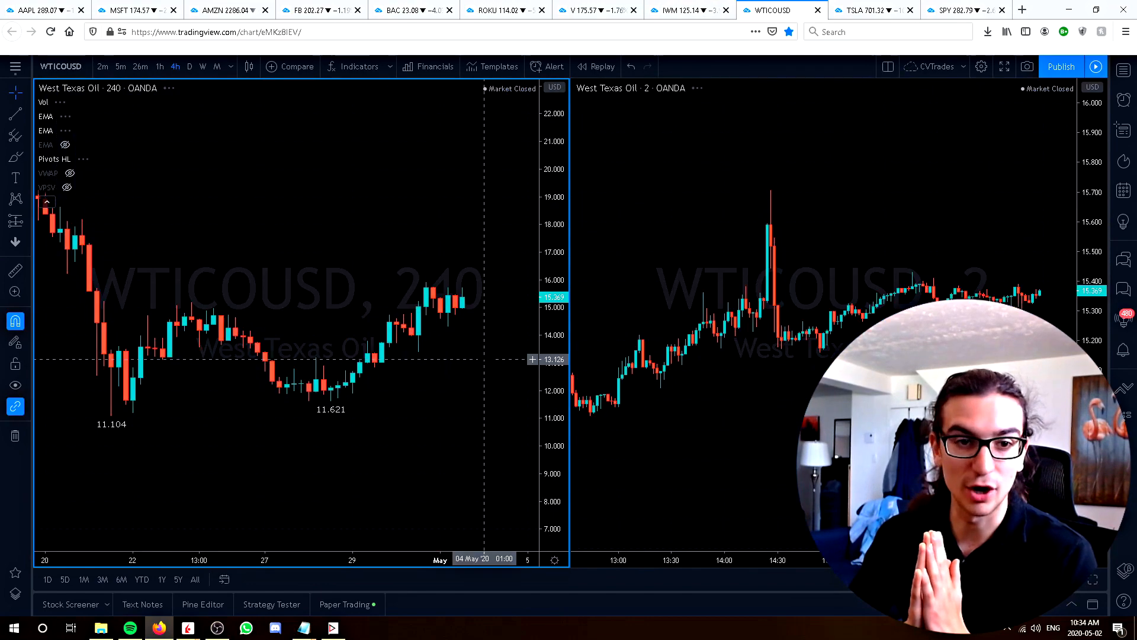
left_click(870, 10)
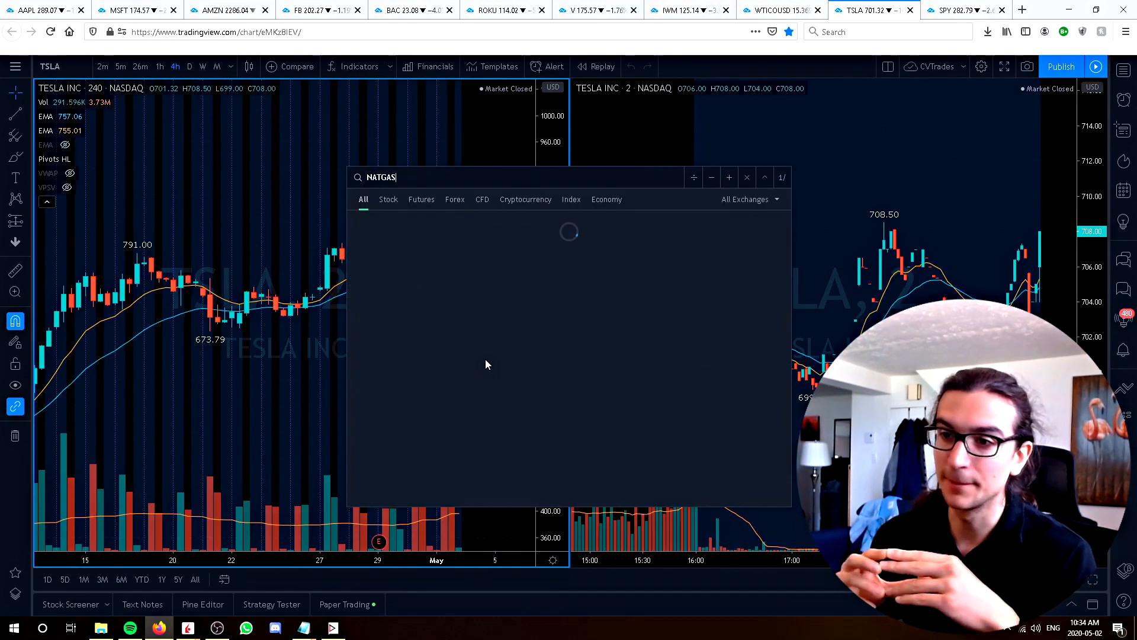
left_click(957, 9)
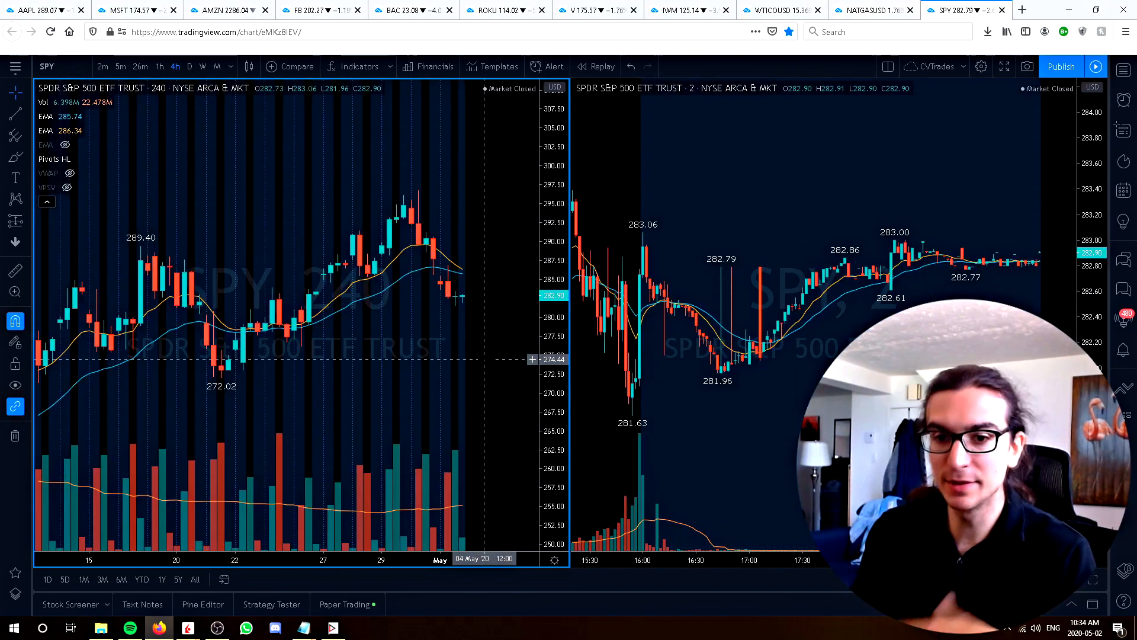
left_click(332, 627)
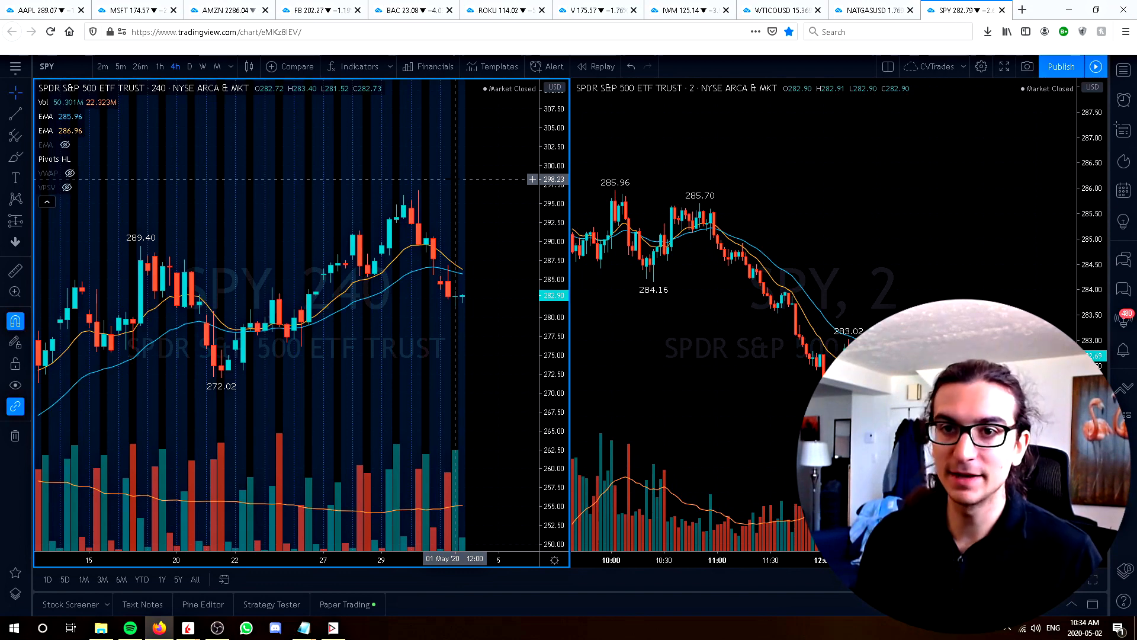
mouse_move(338, 215)
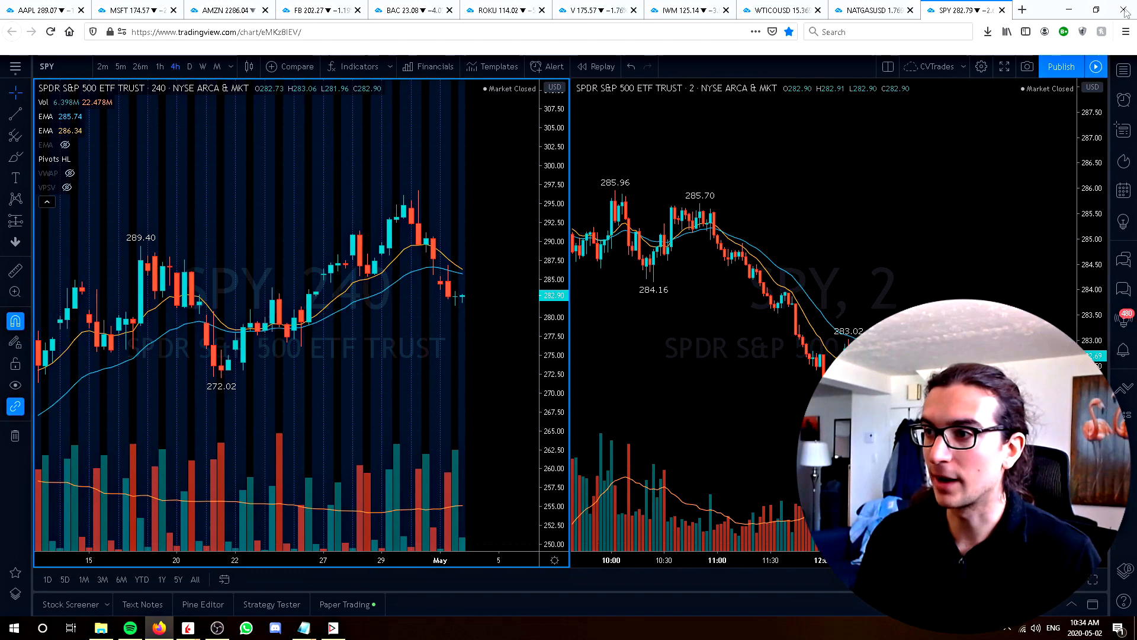
mouse_move(138, 211)
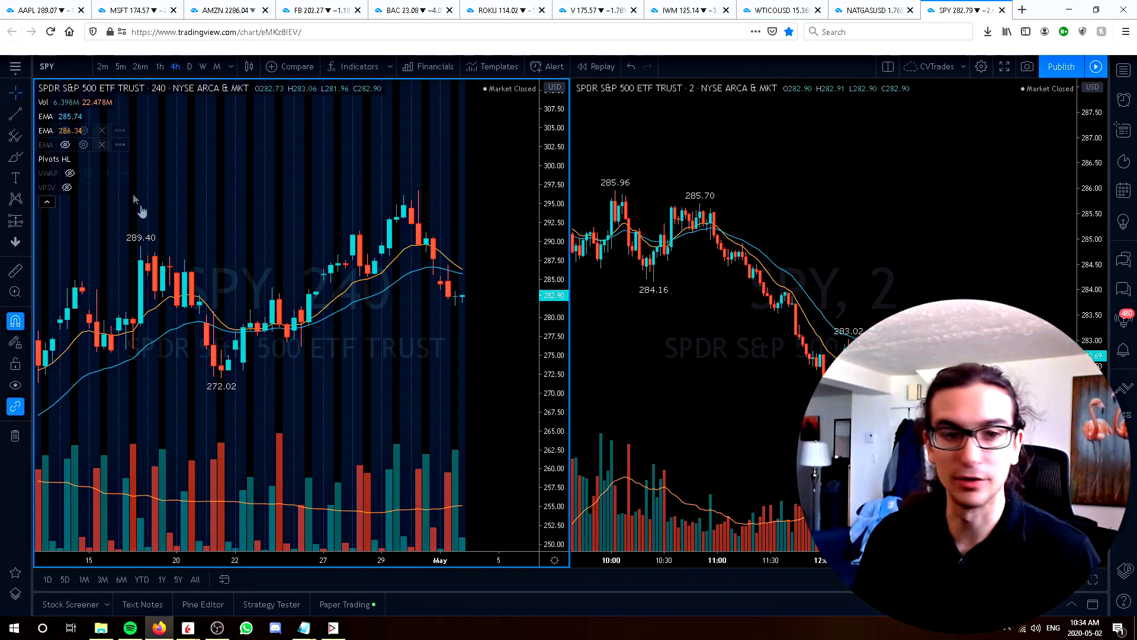